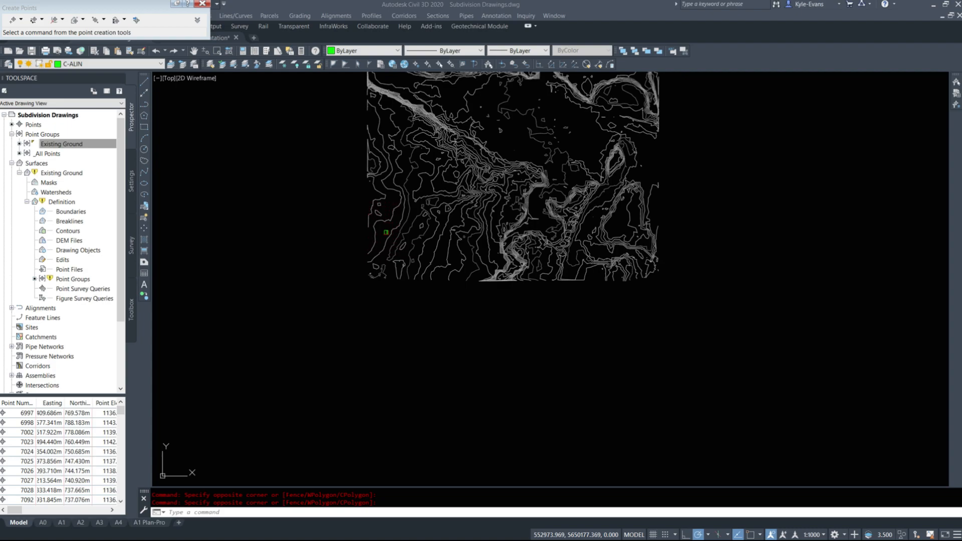
pyautogui.moveTo(455, 153)
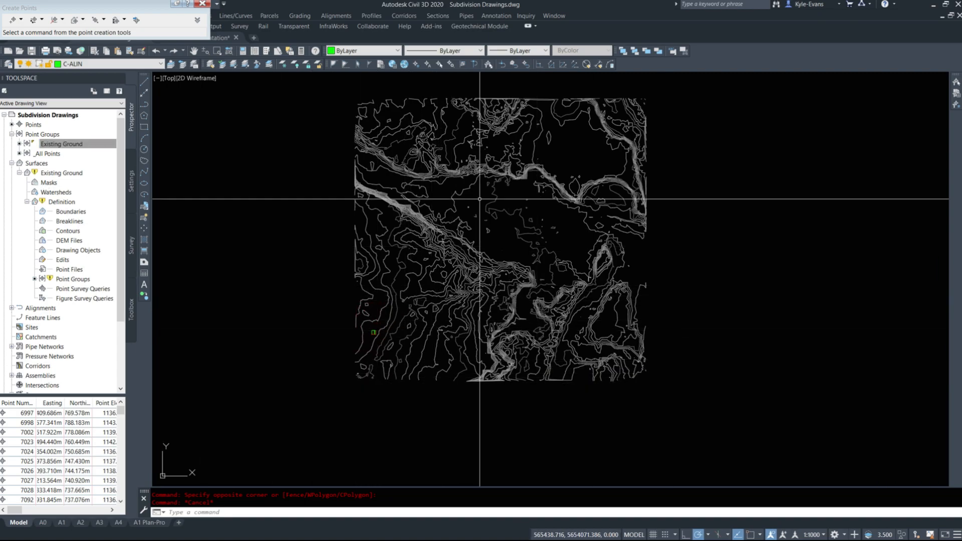
# - Open the Existing Ground surface properties and scroll down the Calgary resource library page
pyautogui.rightClick(61, 173)
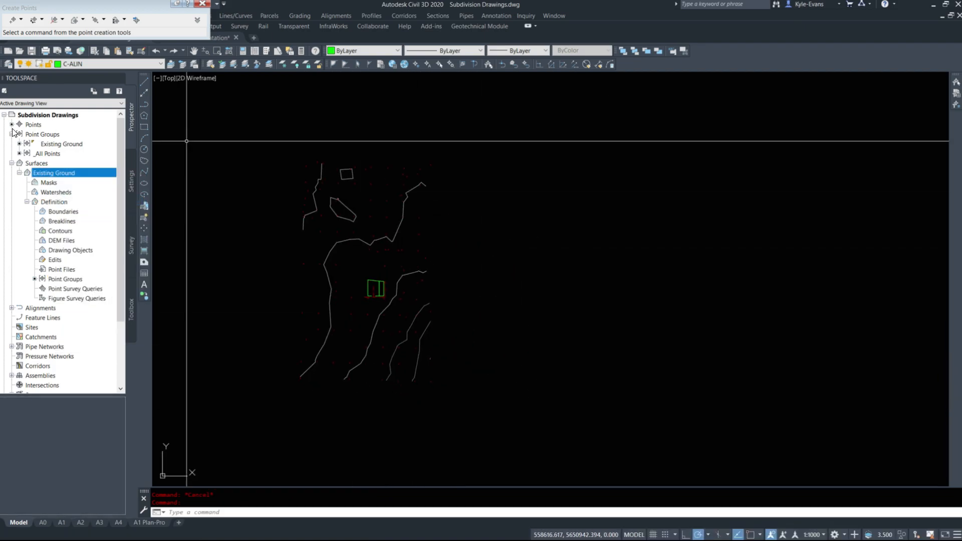
pyautogui.rightClick(54, 172)
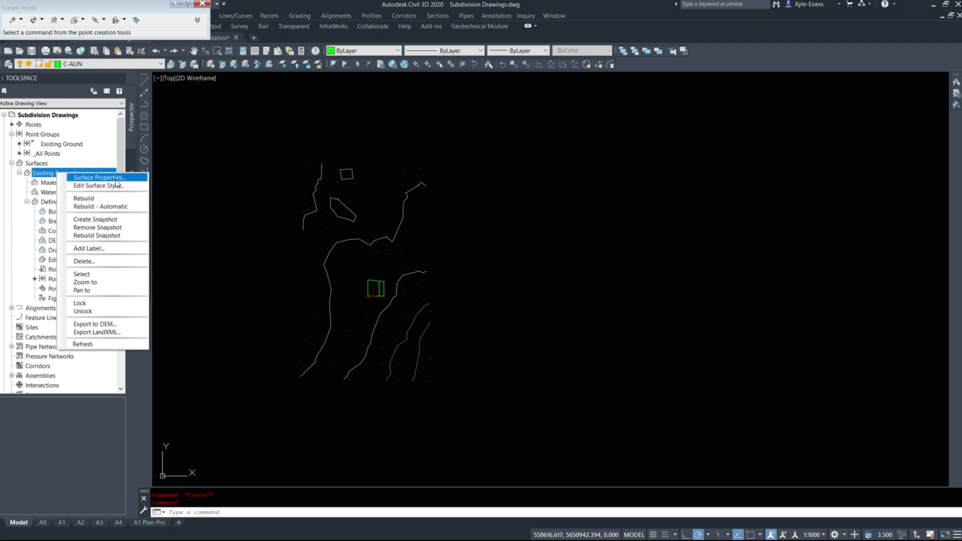
pyautogui.click(99, 177)
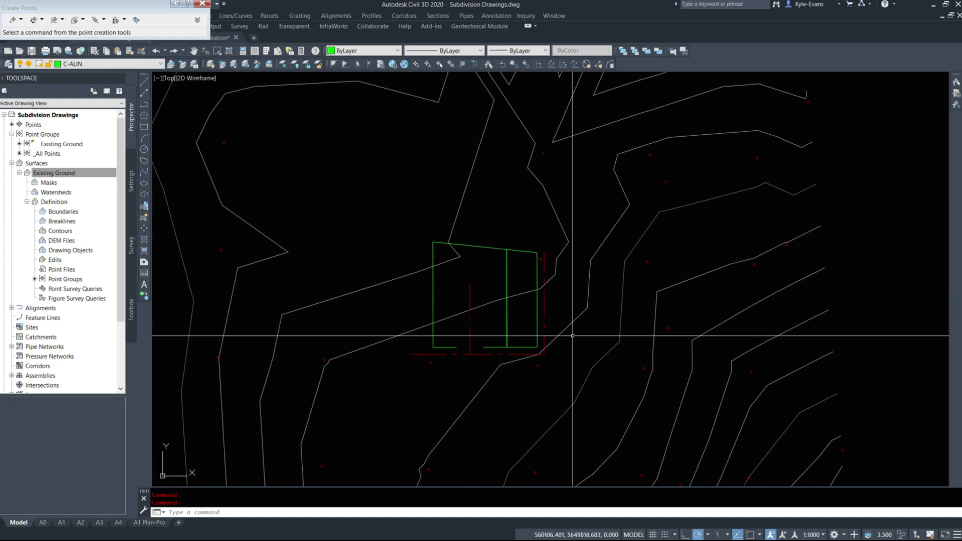
pyautogui.moveTo(513, 333)
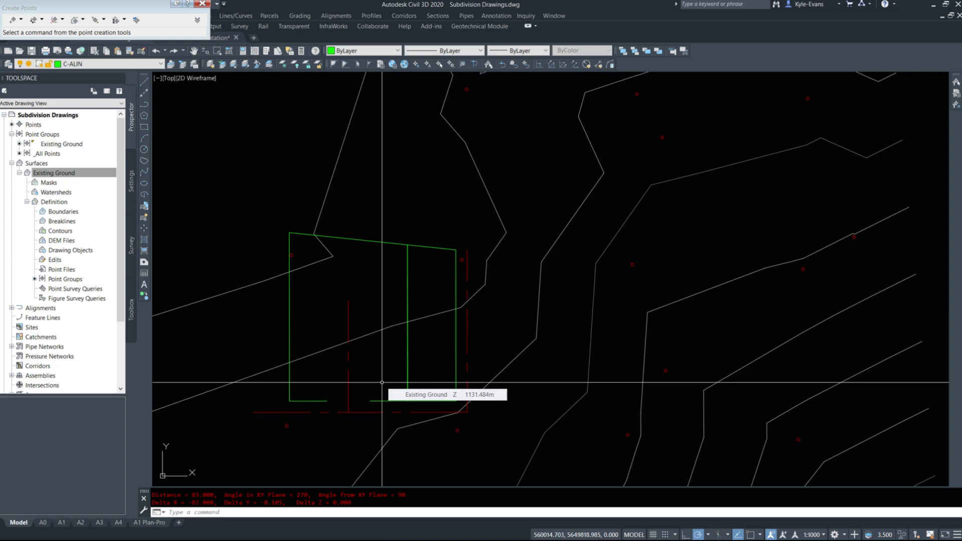
pyautogui.scroll(-3)
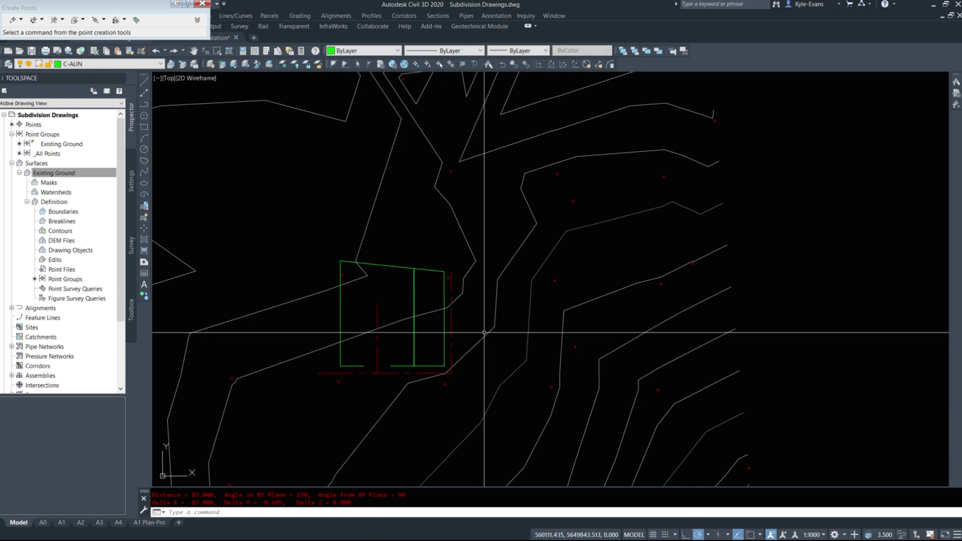
pyautogui.moveTo(486, 333)
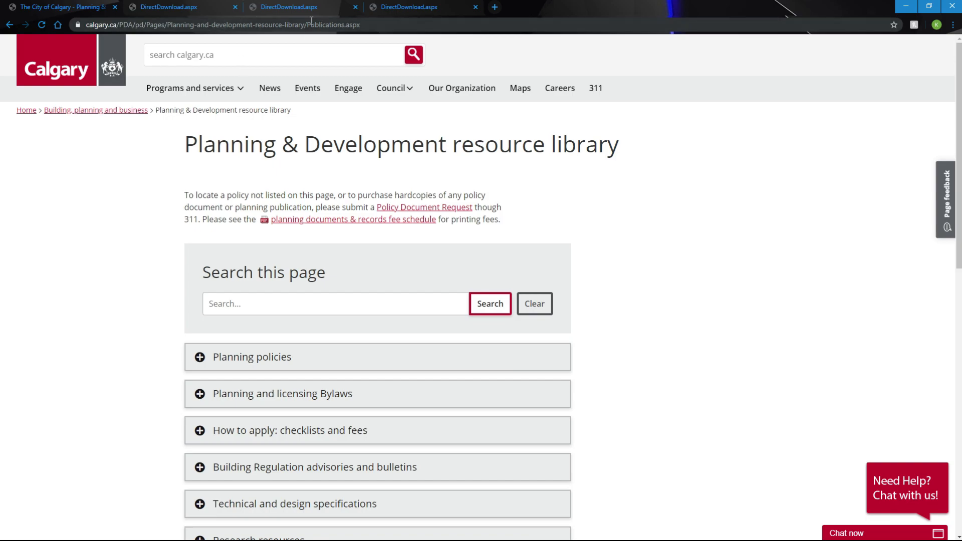
# - Expand Design manuals and guidelines and open the 2014 subdivision servicing guidelines PDF
pyautogui.scroll(-3)
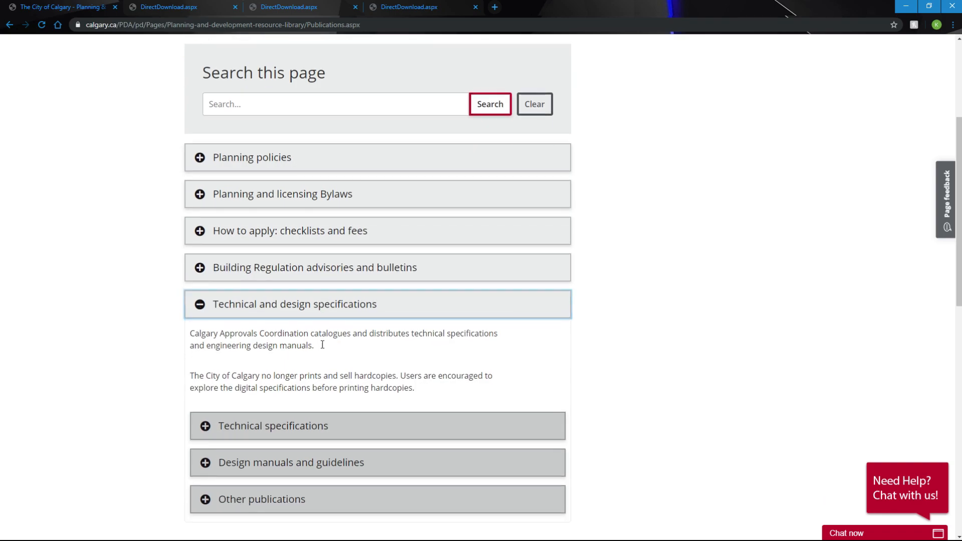
pyautogui.click(291, 462)
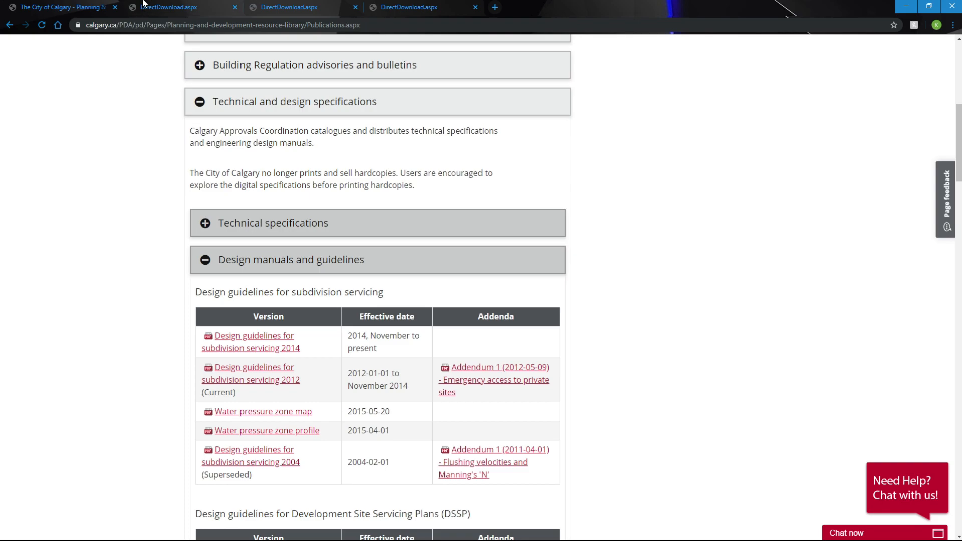
pyautogui.click(251, 335)
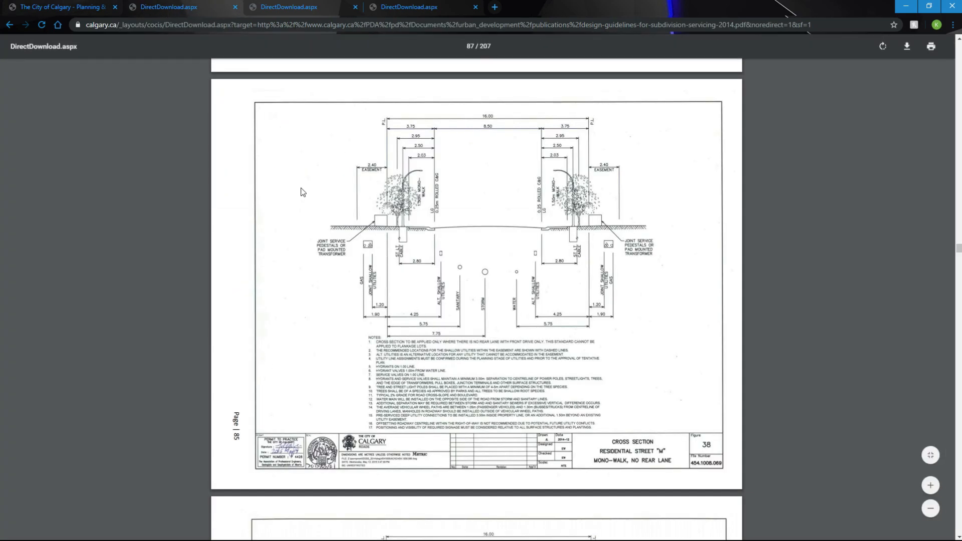
pyautogui.moveTo(227, 381)
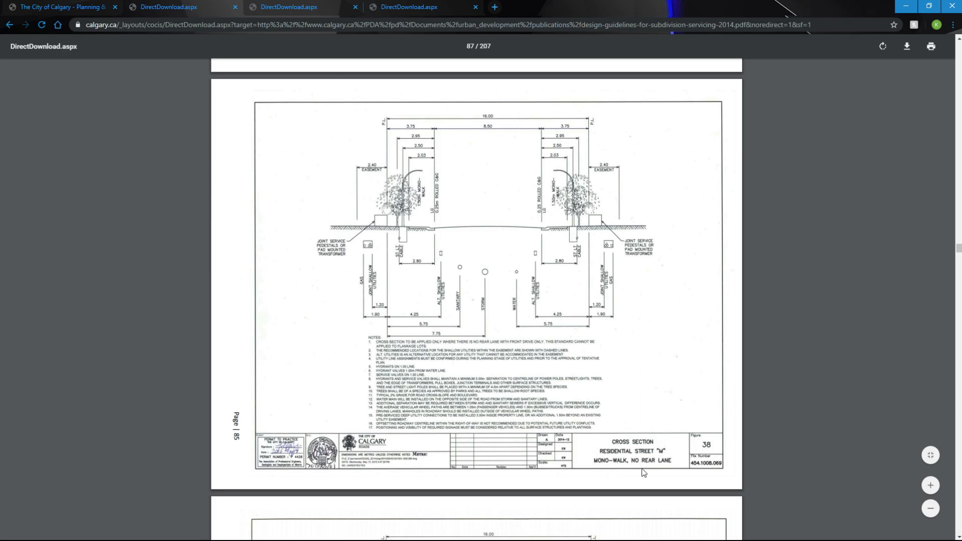
pyautogui.moveTo(359, 235)
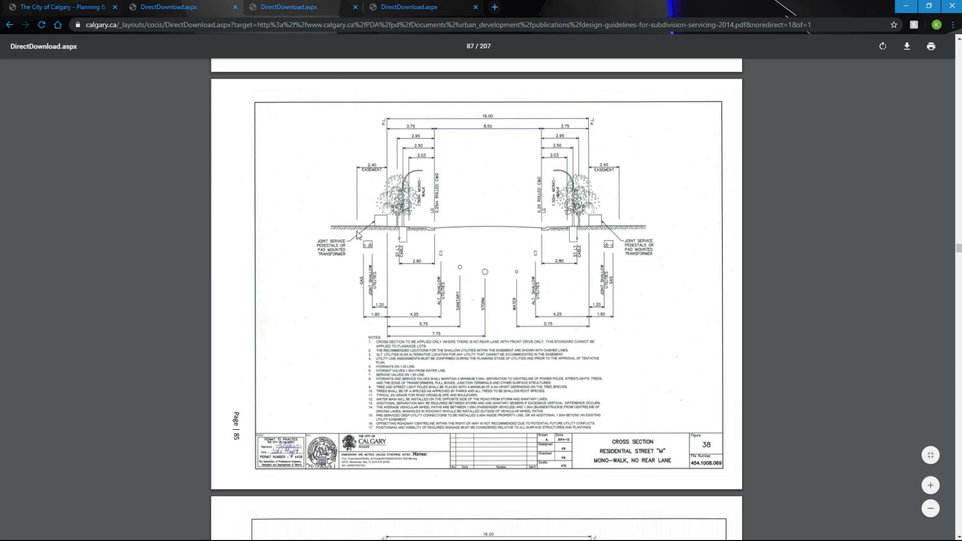
pyautogui.moveTo(375, 254)
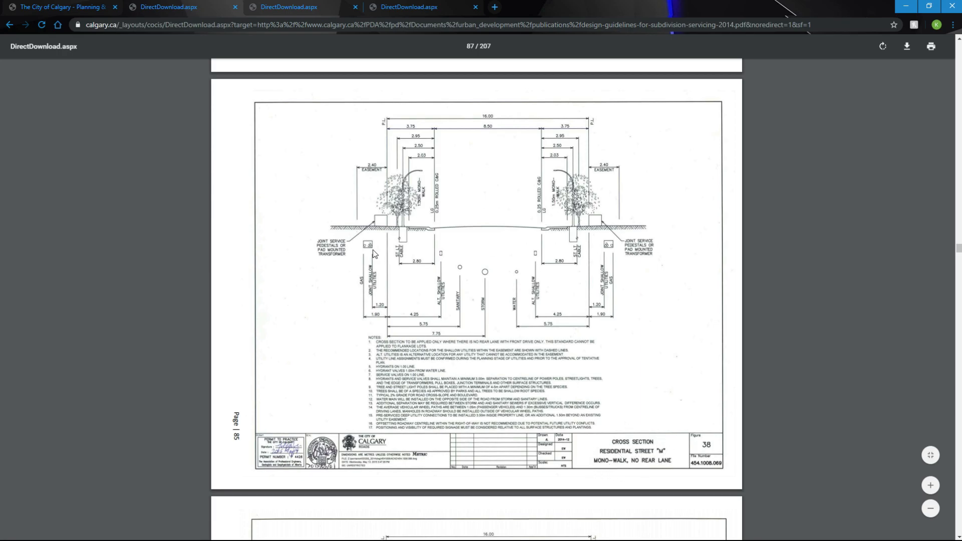
pyautogui.moveTo(287, 7)
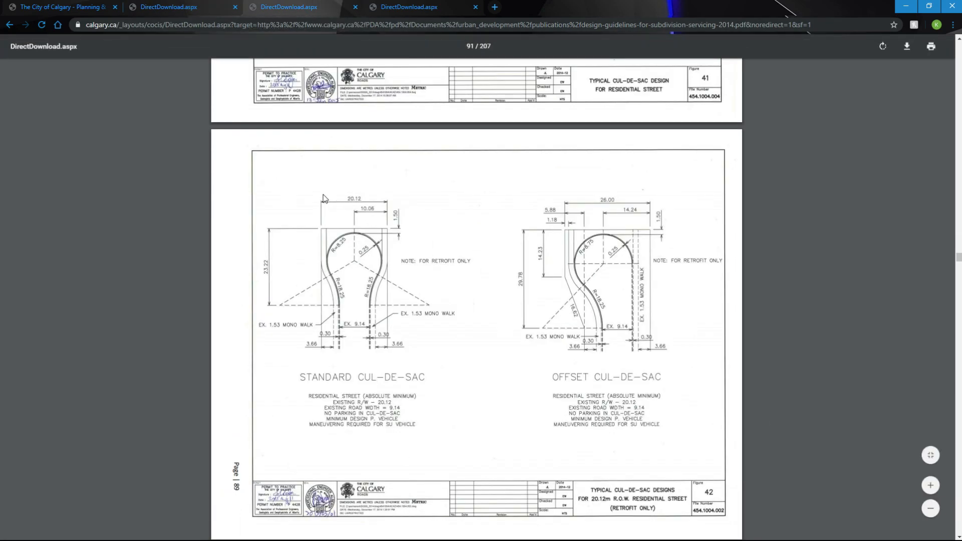
pyautogui.moveTo(465, 283)
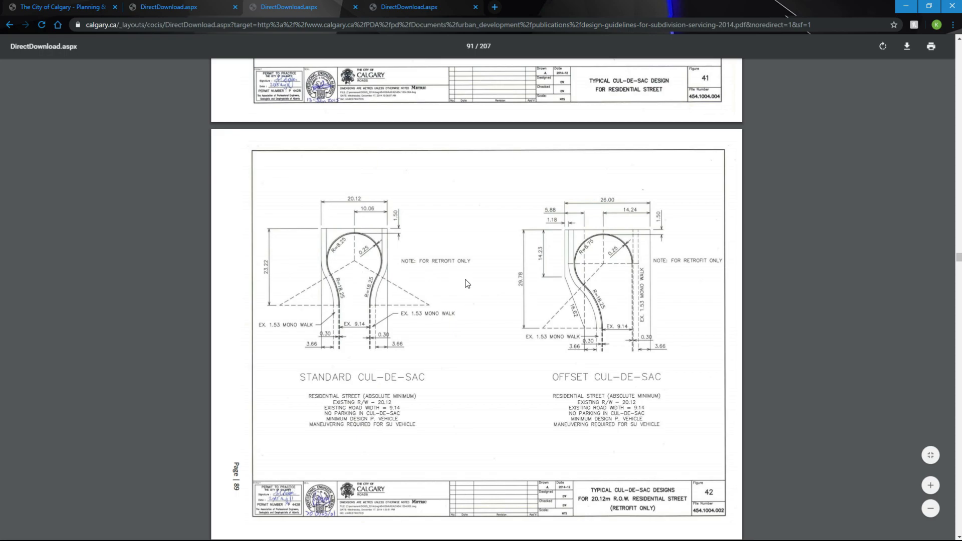
# - Scroll the guidelines PDF around the cul-de-sac and Corner Radii pages
pyautogui.scroll(3)
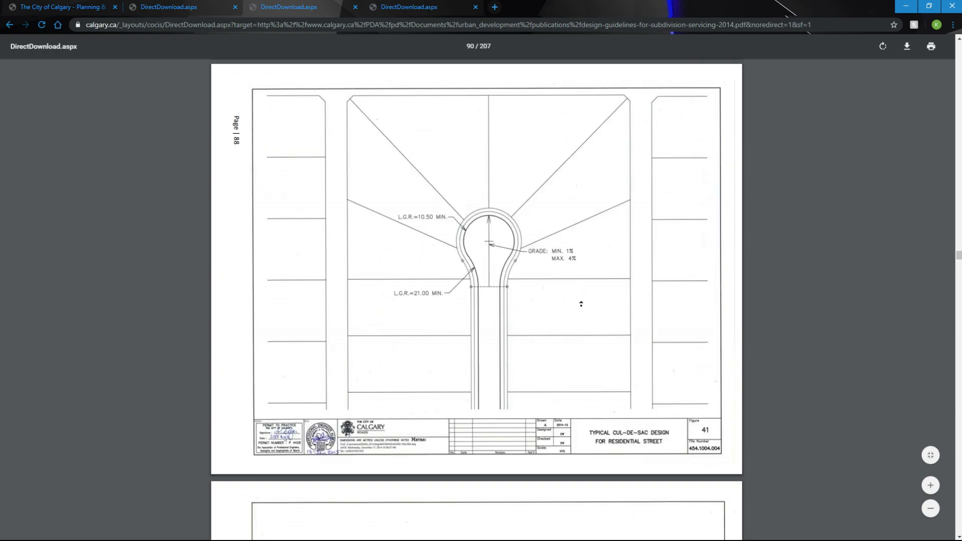
pyautogui.scroll(-3)
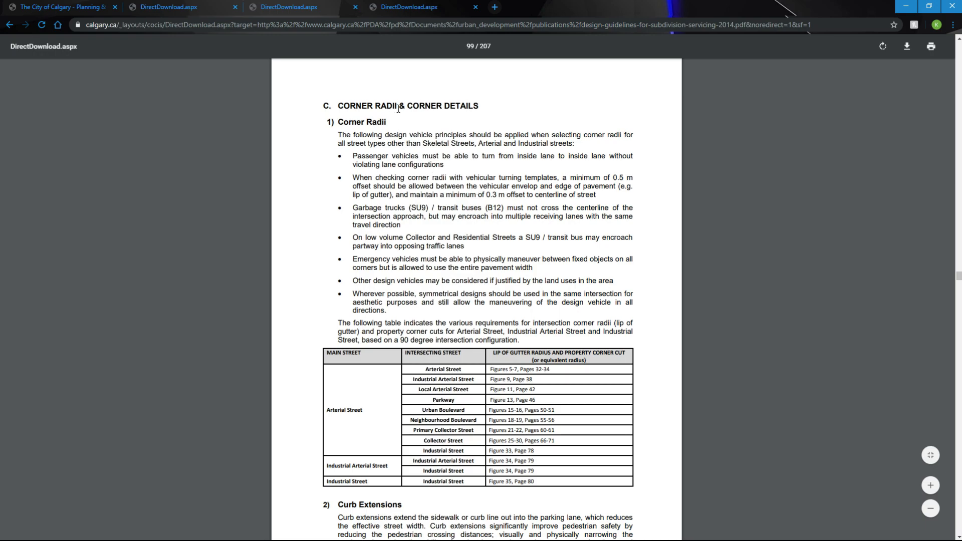
pyautogui.moveTo(384, 247)
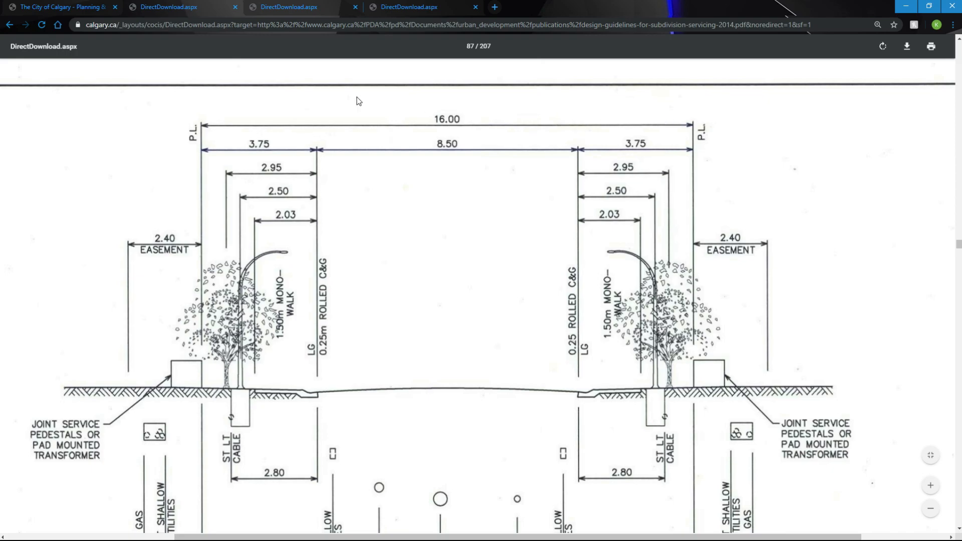
pyautogui.moveTo(153, 110)
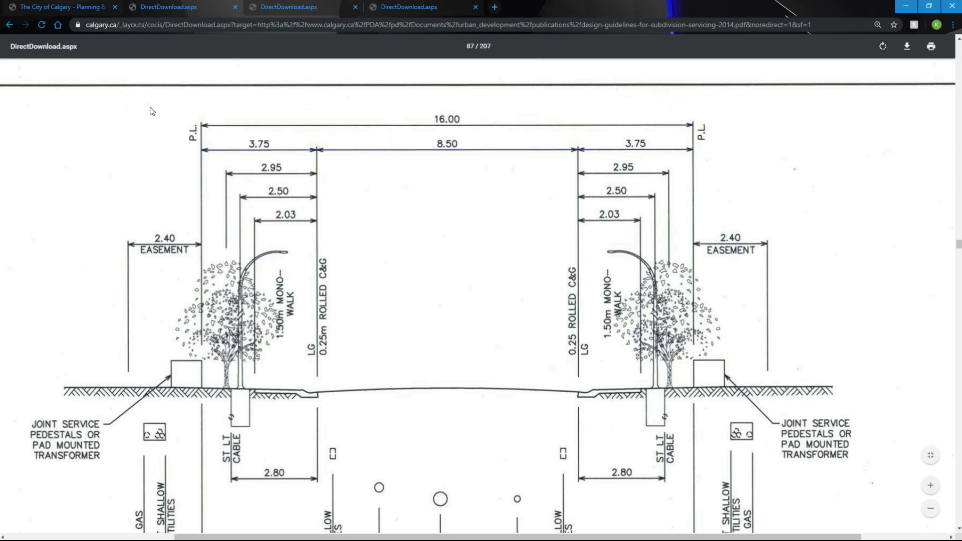
pyautogui.moveTo(402, 123)
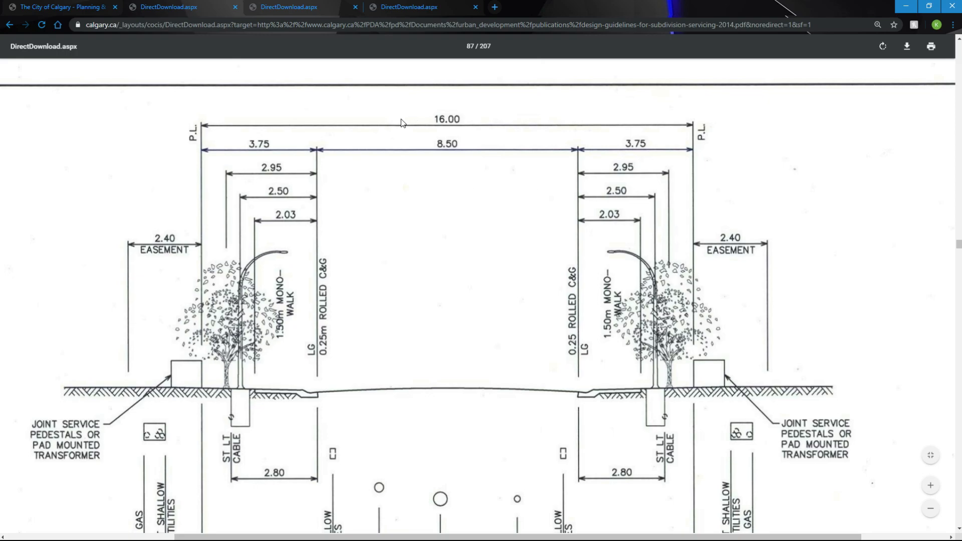
pyautogui.moveTo(461, 141)
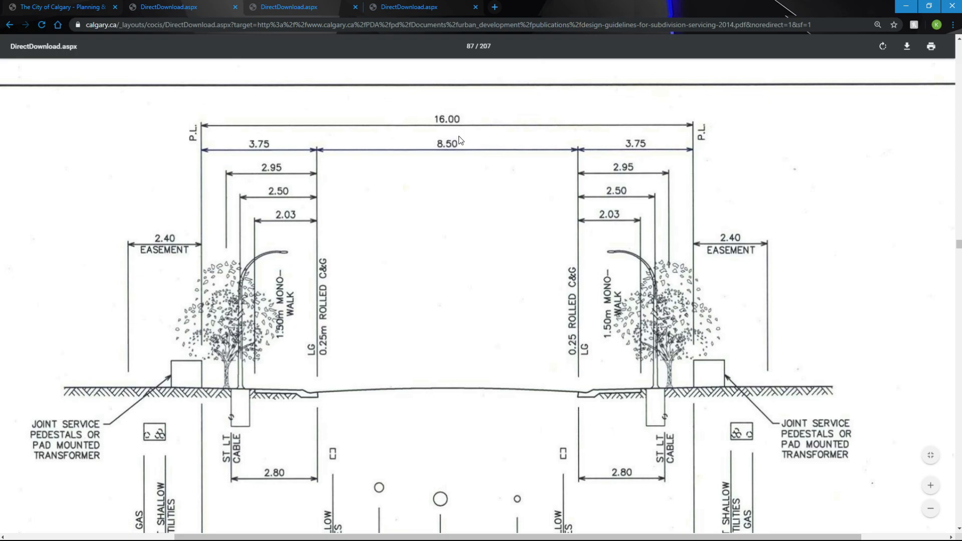
pyautogui.moveTo(454, 134)
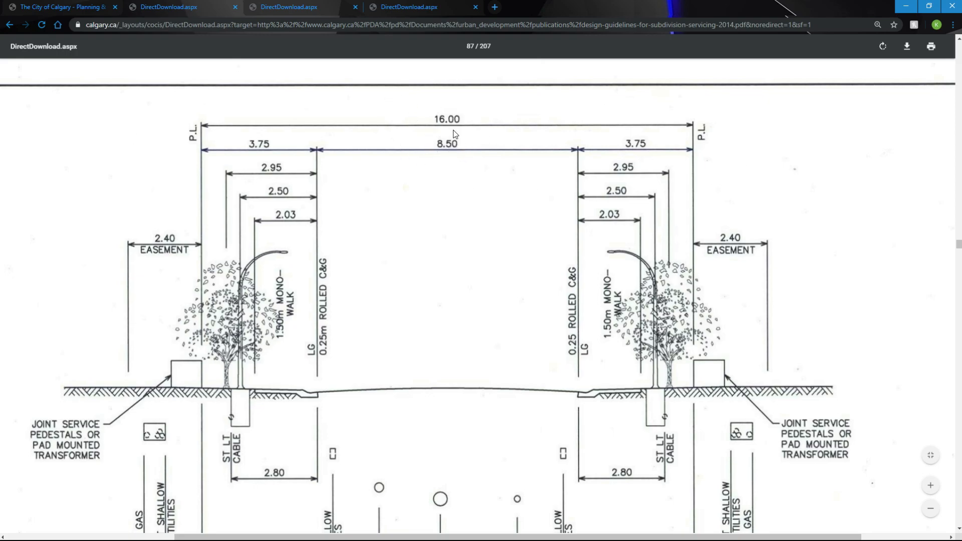
pyautogui.moveTo(460, 212)
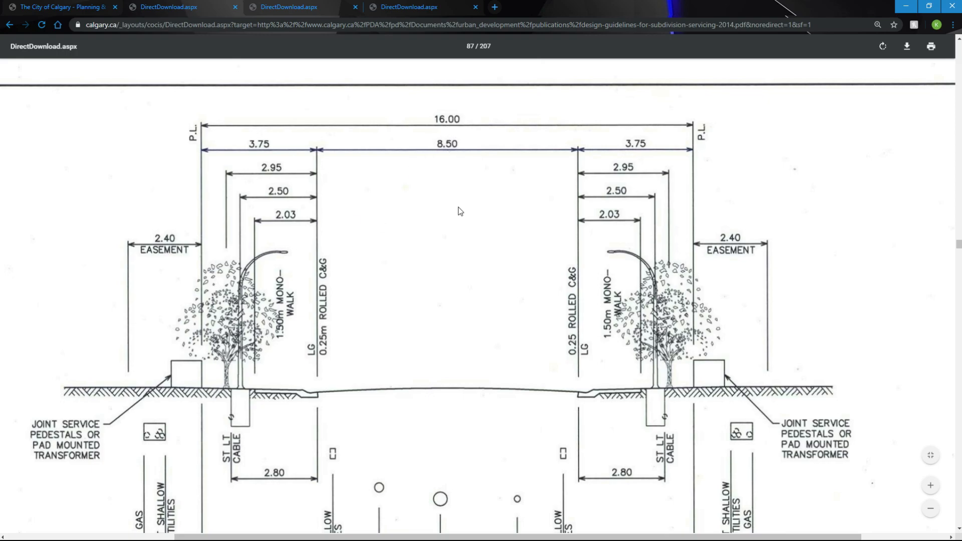
pyautogui.moveTo(709, 133)
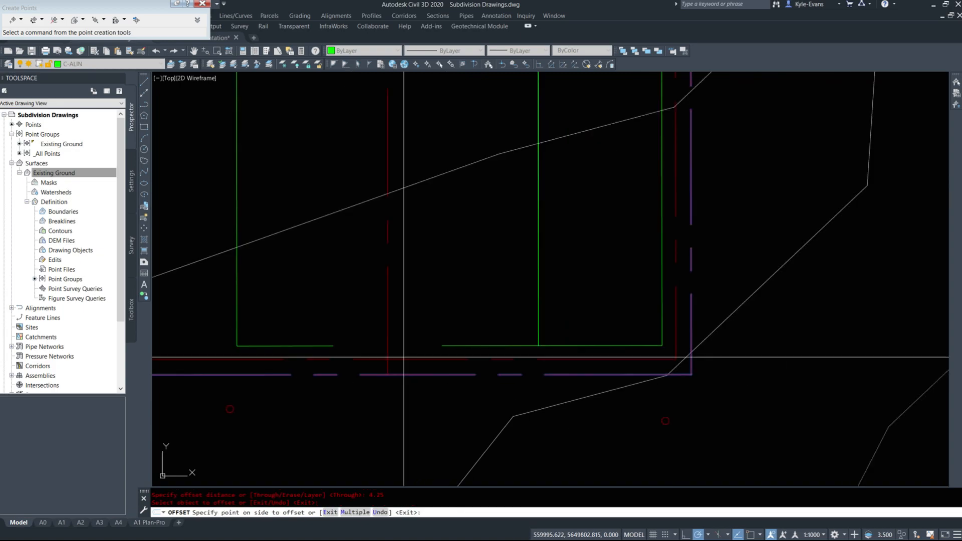
# - Place the 4.25 m offset street line and trim the overhanging segment at the lot corner
pyautogui.click(381, 319)
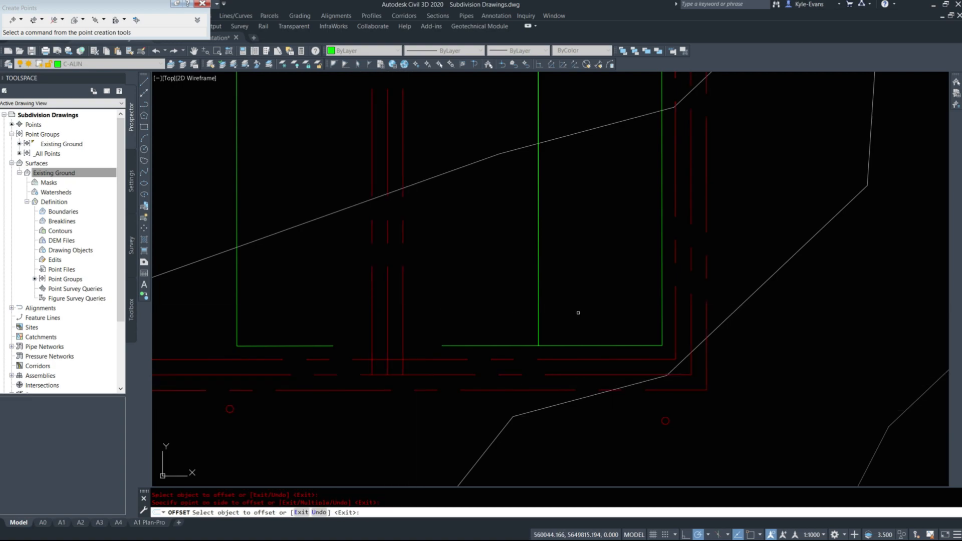
pyautogui.write('trim')
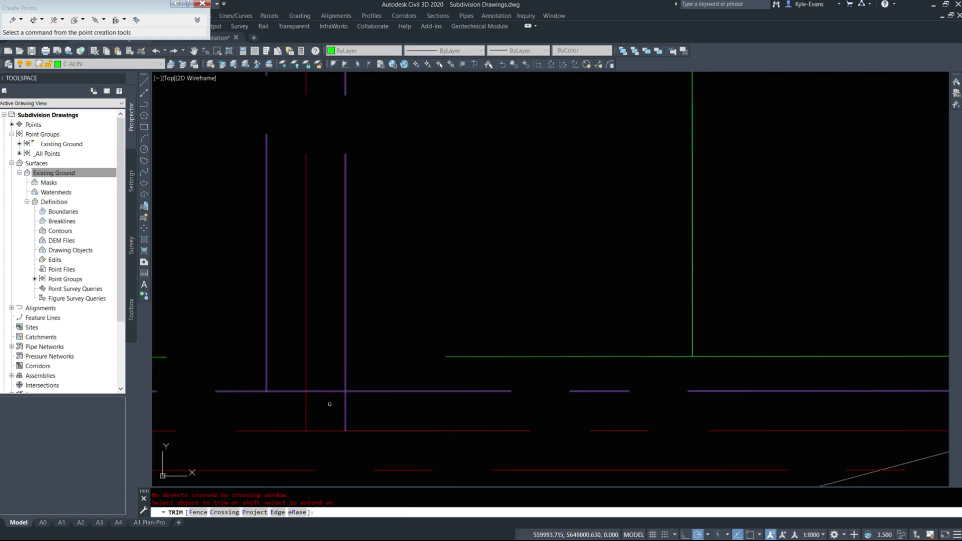
pyautogui.click(330, 404)
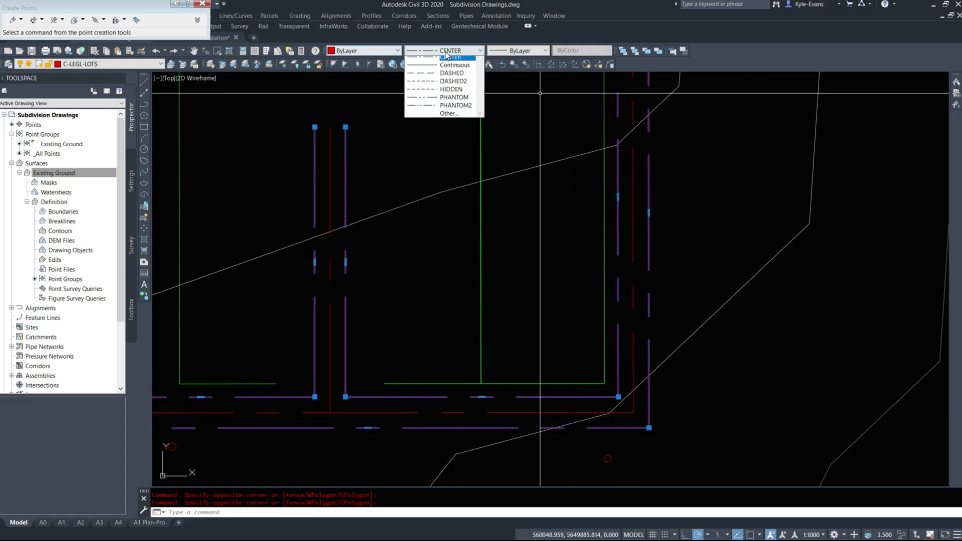
# - Give the lot lines the CENTER linetype and trim a road edge piece inside the intersection
pyautogui.click(455, 57)
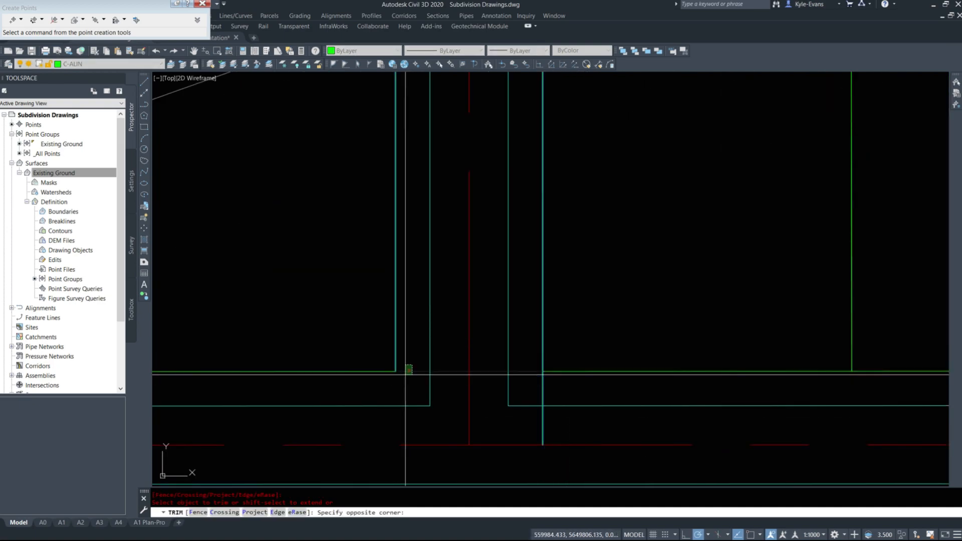
pyautogui.click(408, 369)
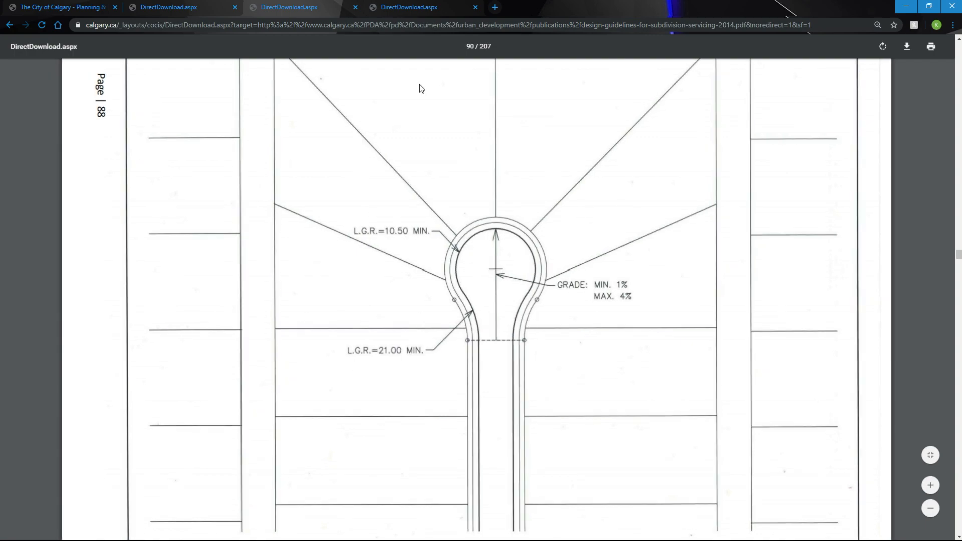
pyautogui.moveTo(393, 243)
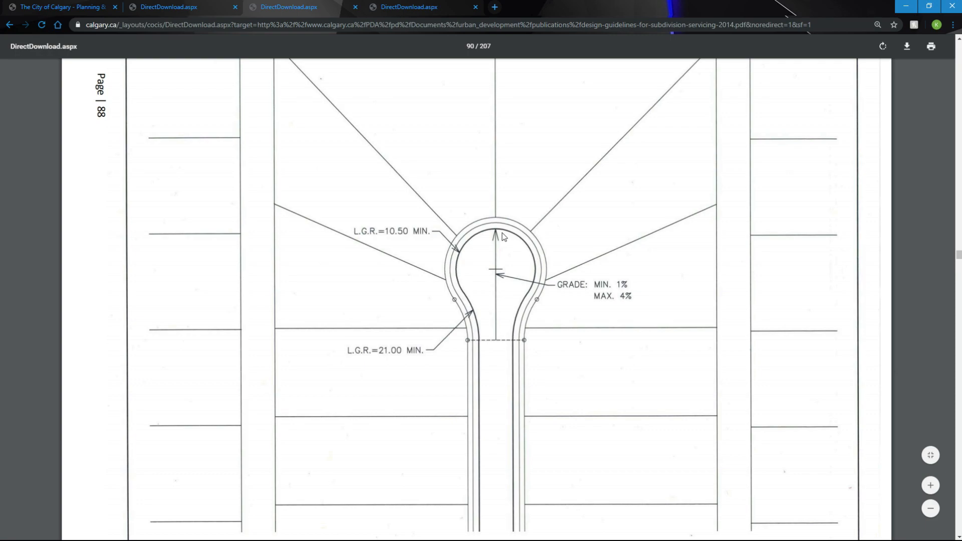
pyautogui.moveTo(464, 303)
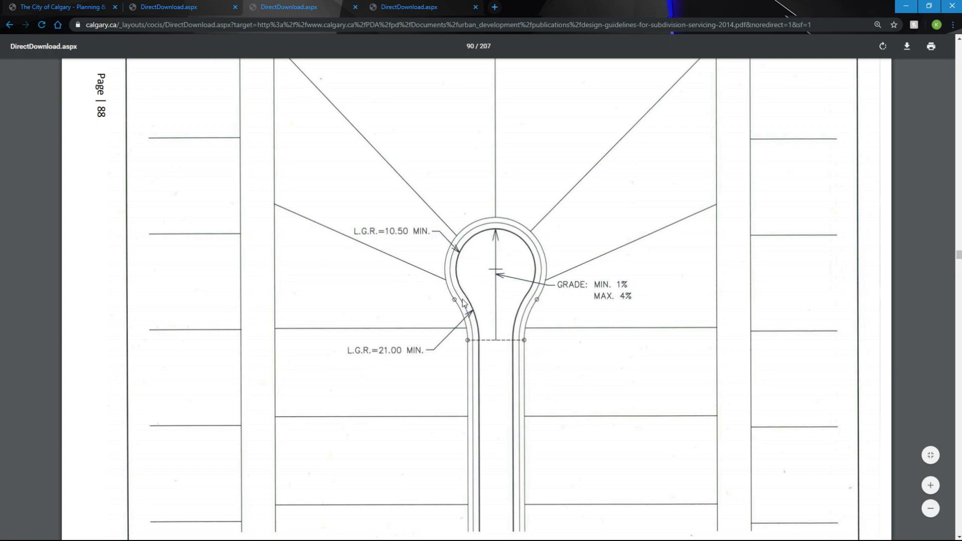
pyautogui.moveTo(461, 284)
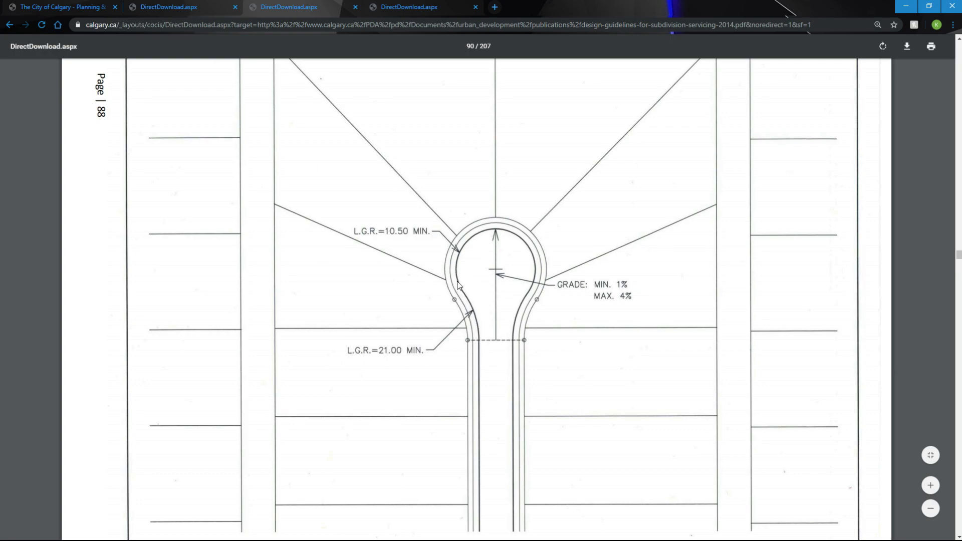
pyautogui.moveTo(398, 361)
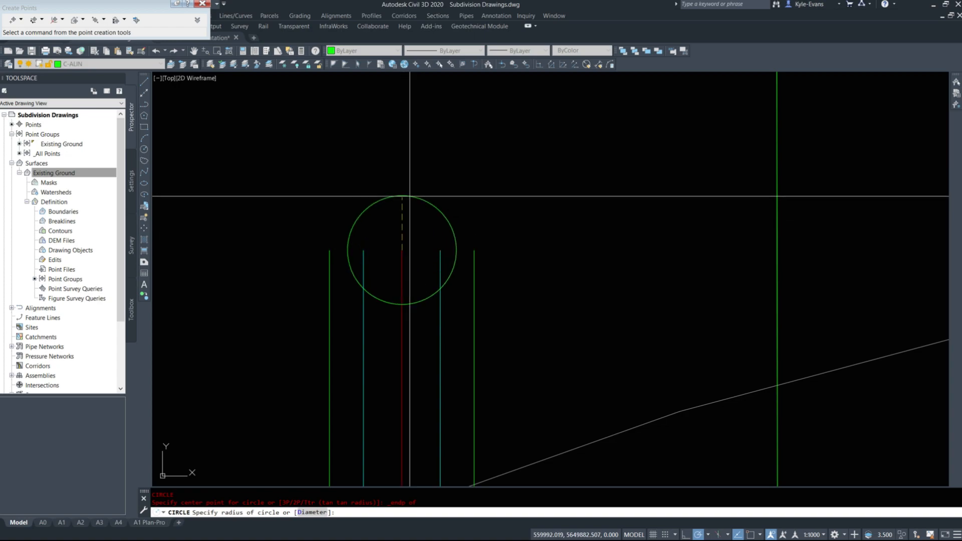
# - Draw the 10.5 radius bulb circle, then start a Ttr tangent circle against it
pyautogui.write('10.5')
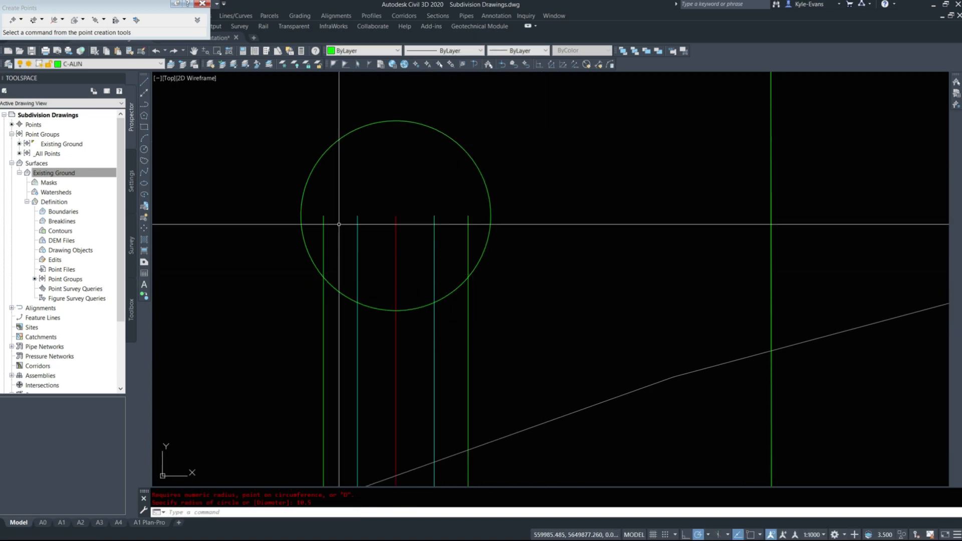
pyautogui.write('tt')
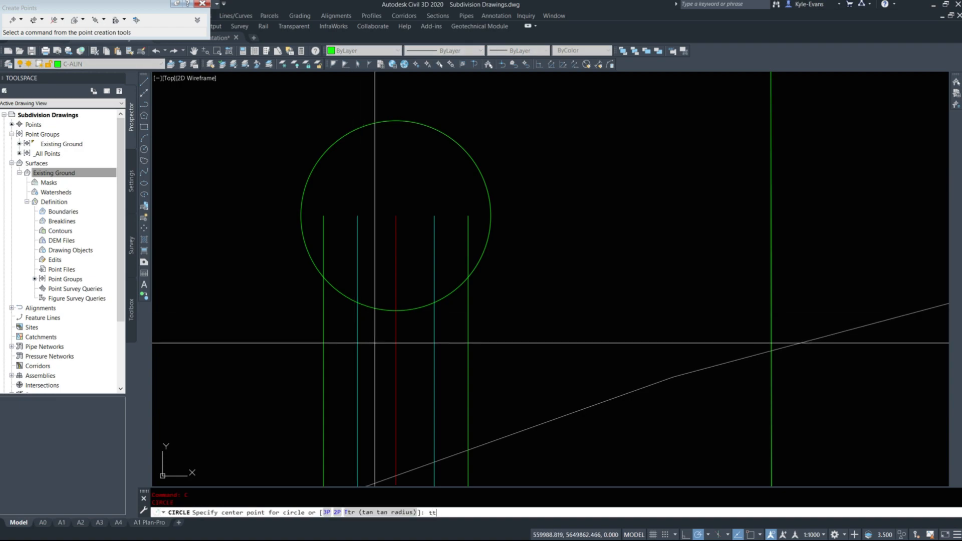
pyautogui.press('enter')
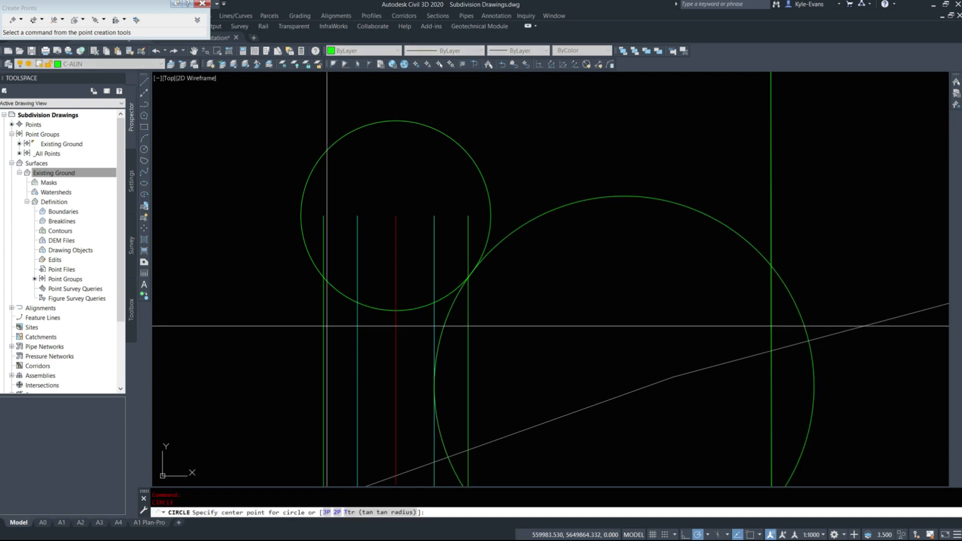
pyautogui.write('ttr')
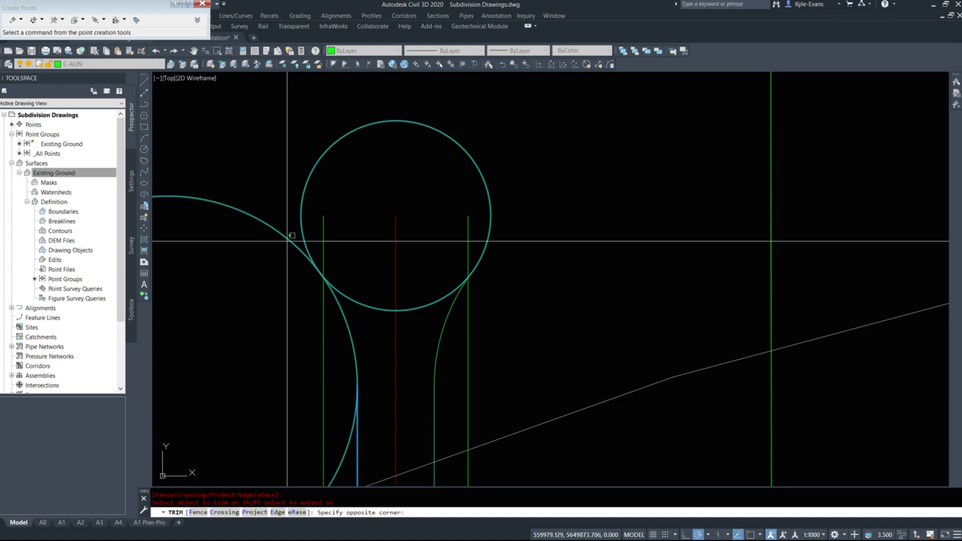
# - Trim away the unwanted circle portions and join the bulb arcs into one outline
pyautogui.click(338, 305)
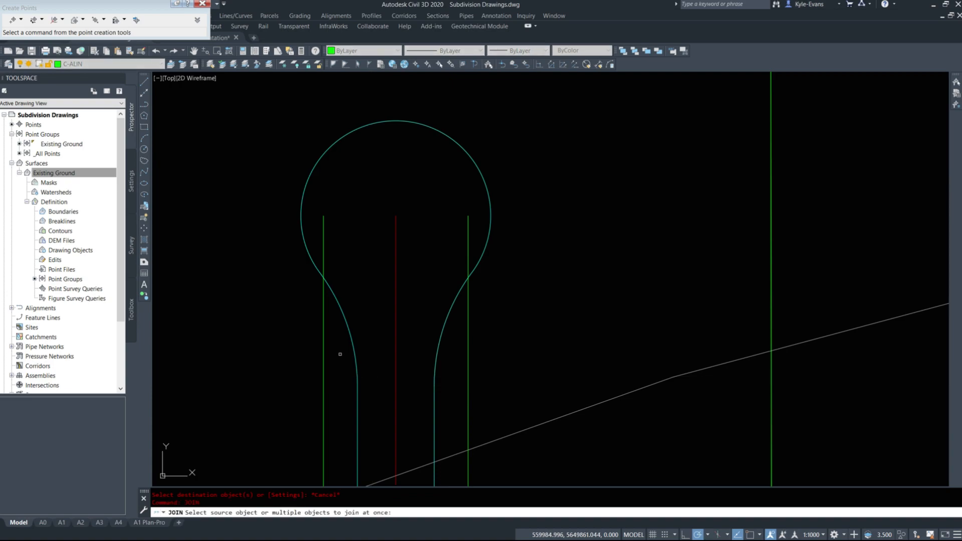
pyautogui.click(439, 330)
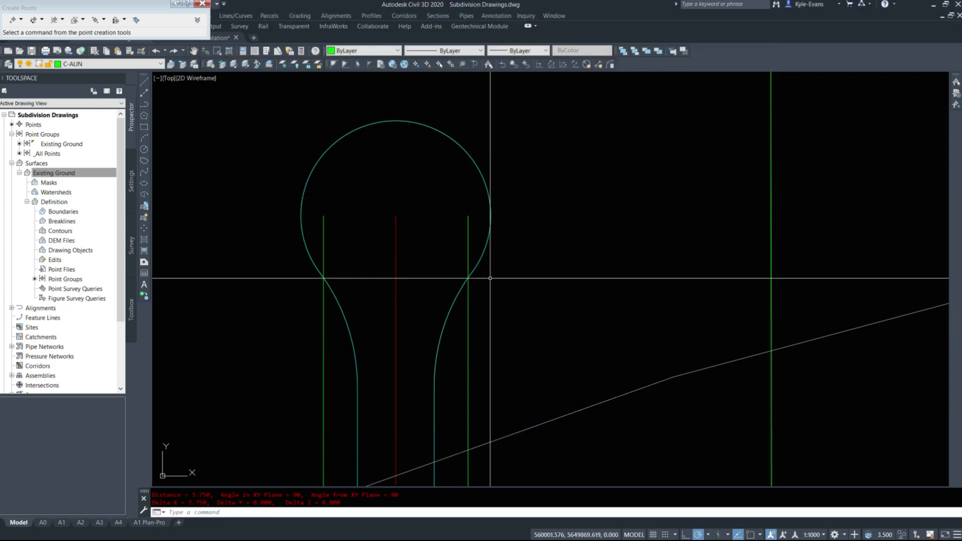
# - Offset the cul-de-sac outline 3.75 outward and stretch the lot line endpoint onto it
pyautogui.press('enter')
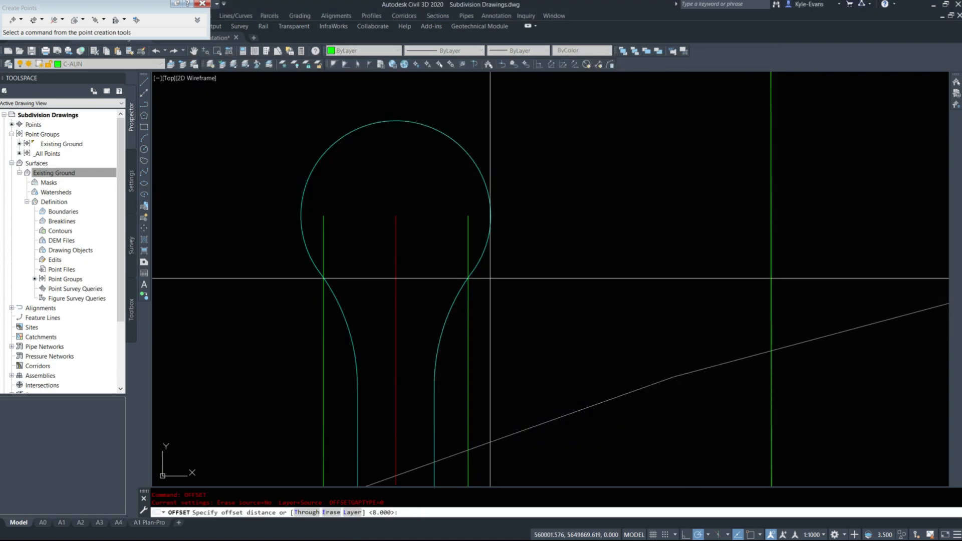
pyautogui.write('3.75')
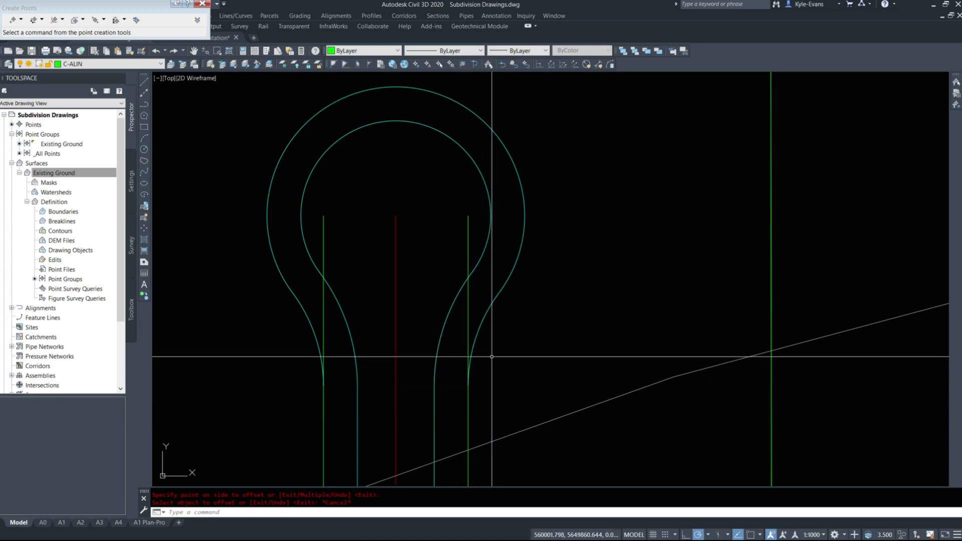
pyautogui.rightClick(498, 345)
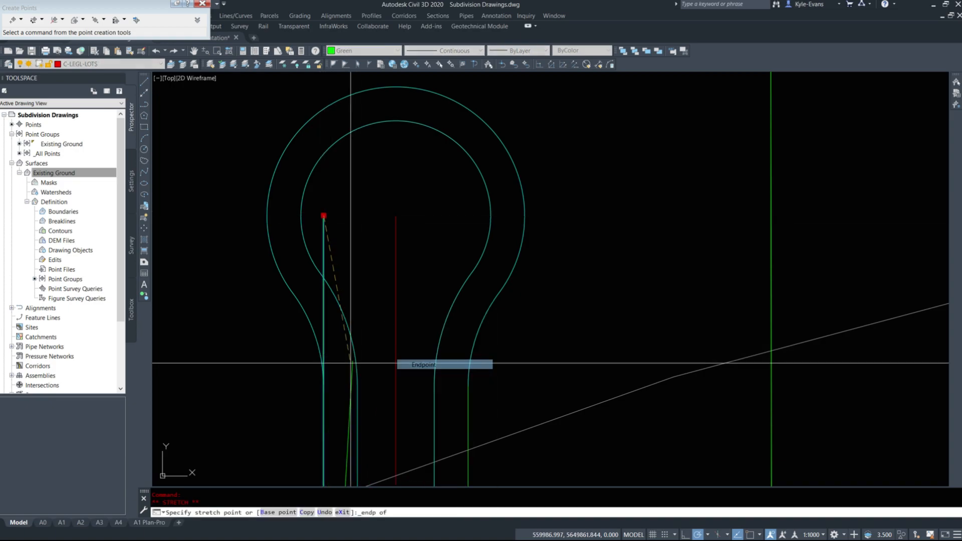
pyautogui.press('Escape')
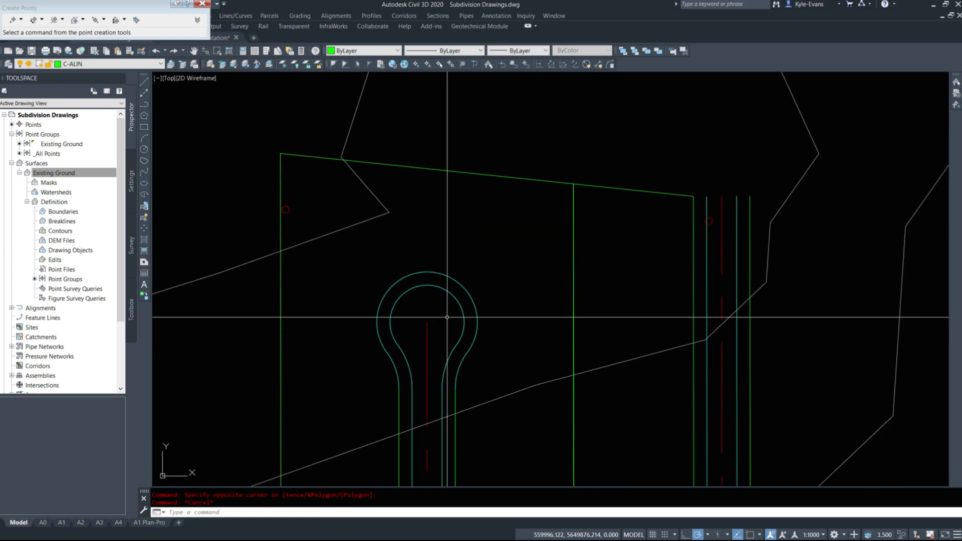
pyautogui.moveTo(464, 408)
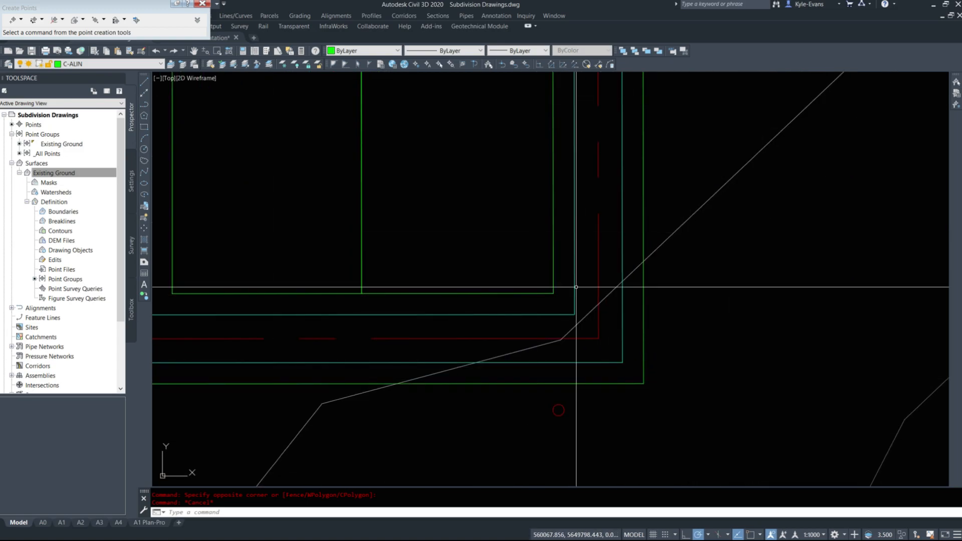
# - Scroll the guidelines PDF to the street cross-section widths page
pyautogui.scroll(-3)
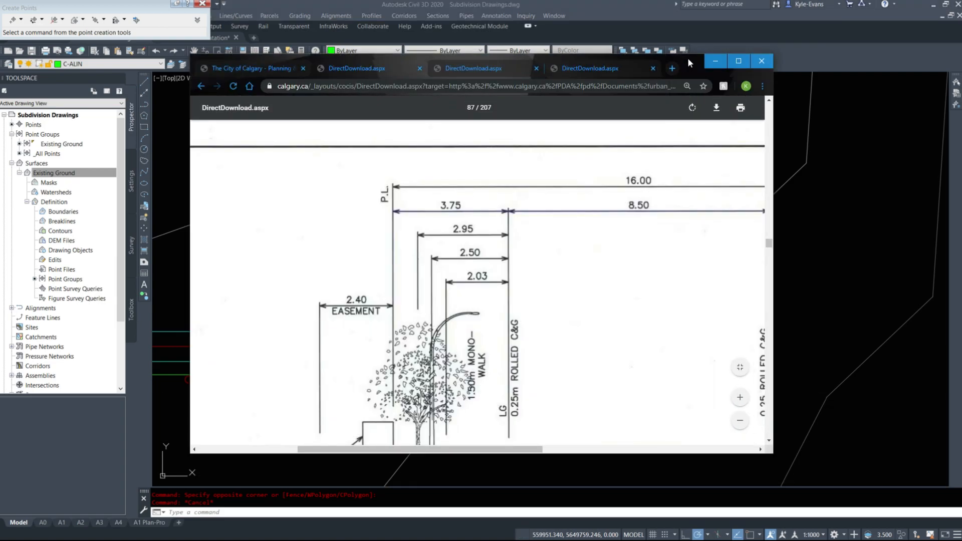
# - Maximise the guidelines window and scroll to the curb radius tables, highlighting the Neighbourhood Boulevard and collector rows
pyautogui.click(739, 61)
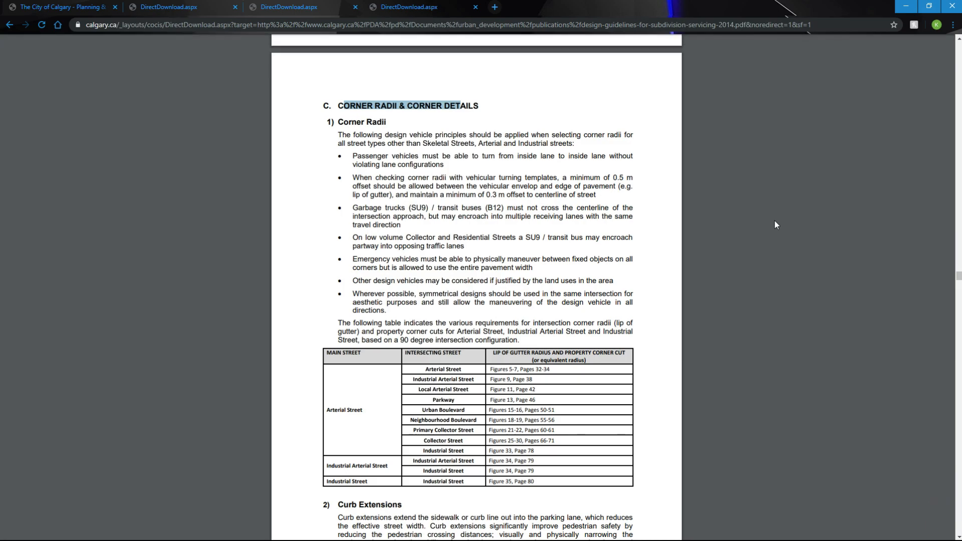
pyautogui.moveTo(851, 177)
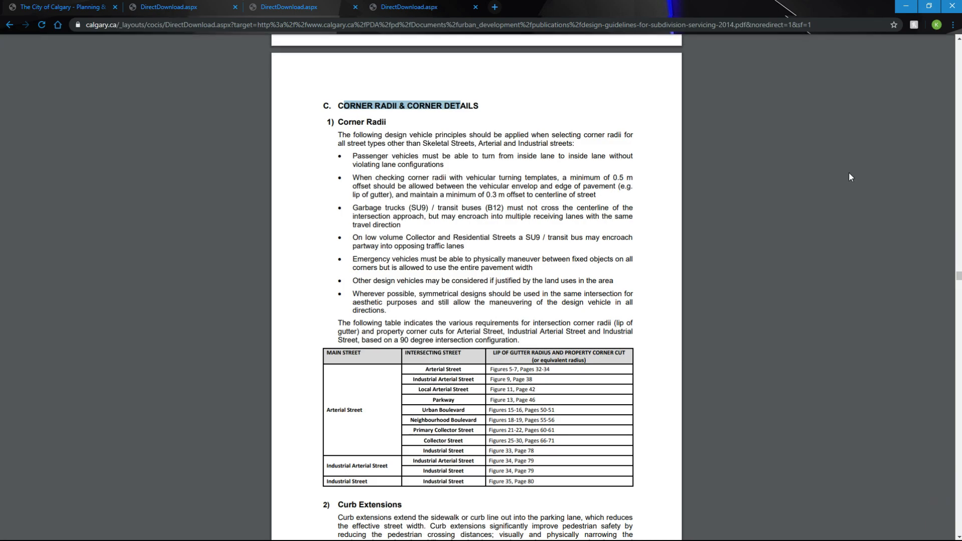
pyautogui.scroll(-3)
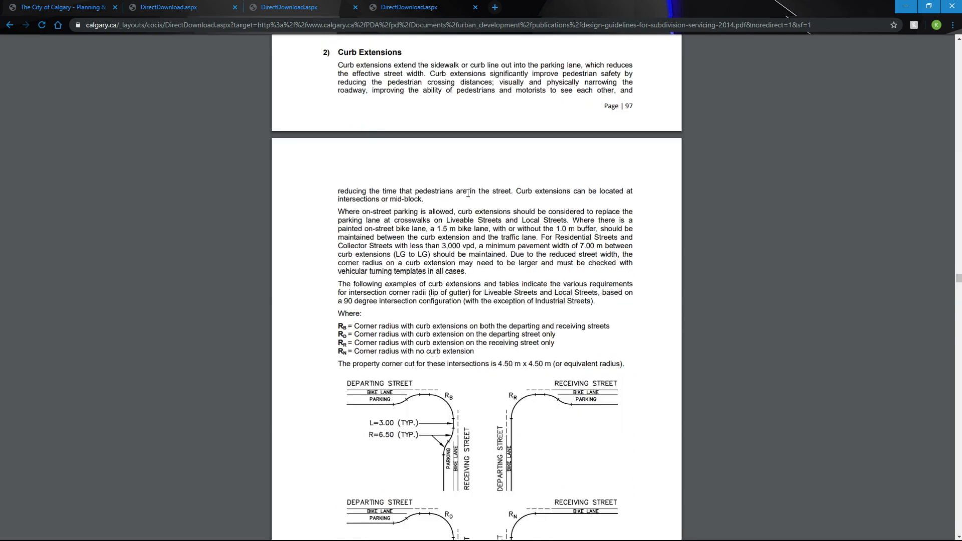
pyautogui.scroll(-3)
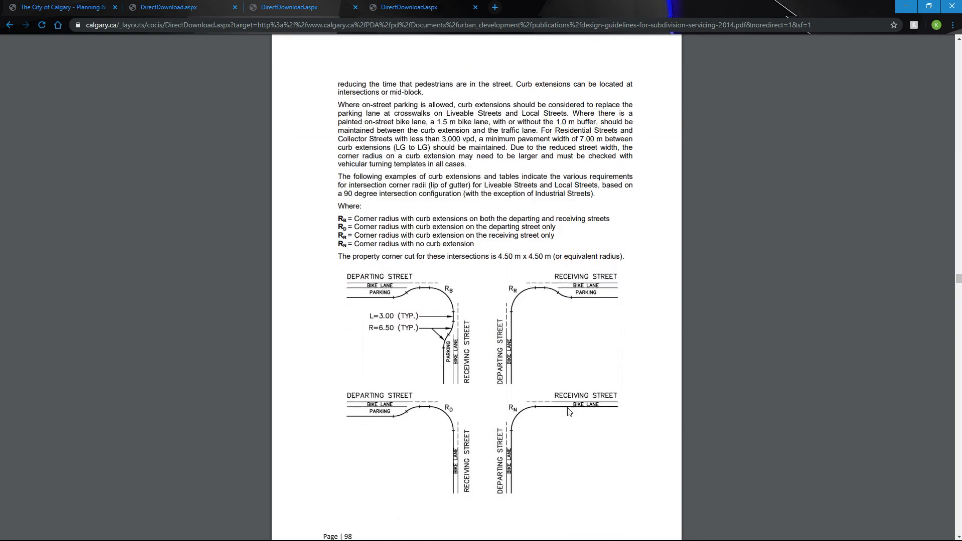
pyautogui.scroll(-3)
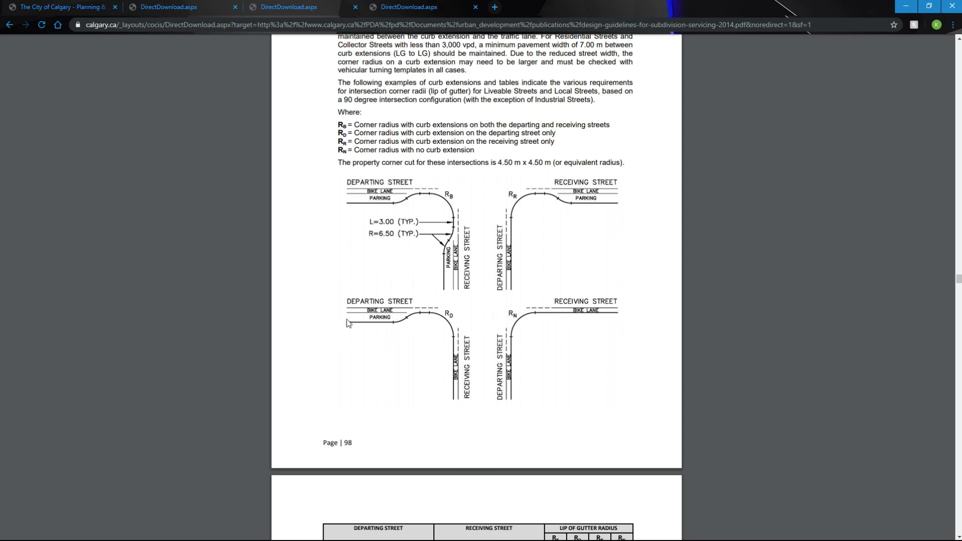
pyautogui.moveTo(525, 269)
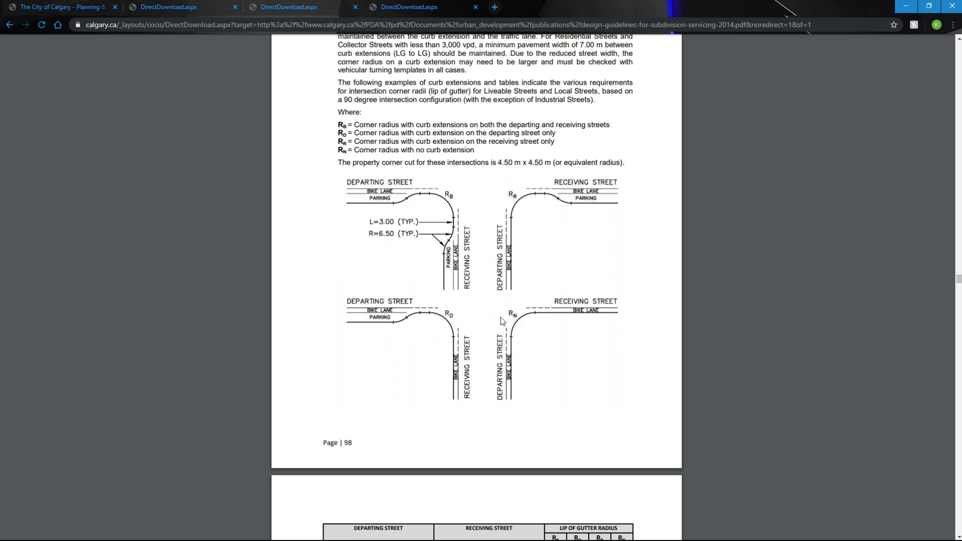
pyautogui.moveTo(358, 324)
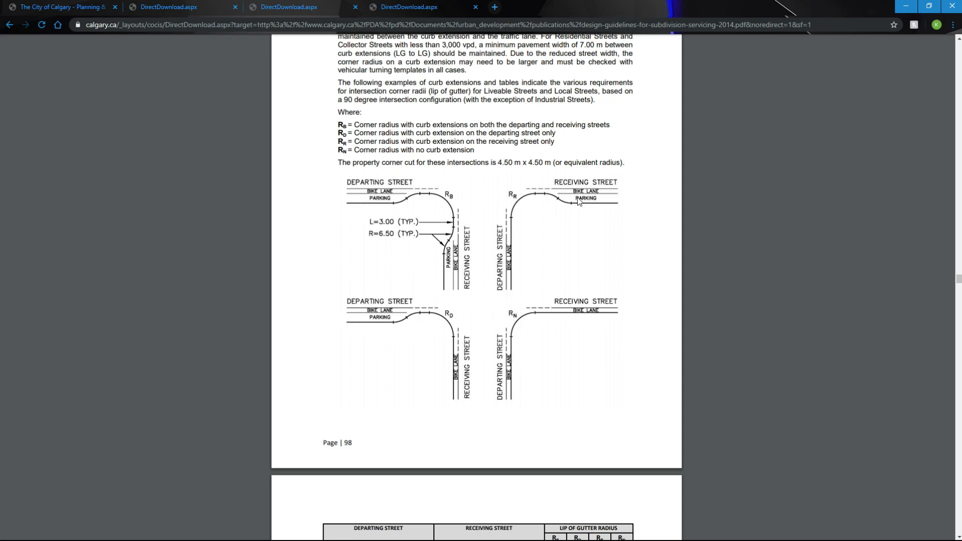
pyautogui.moveTo(500, 396)
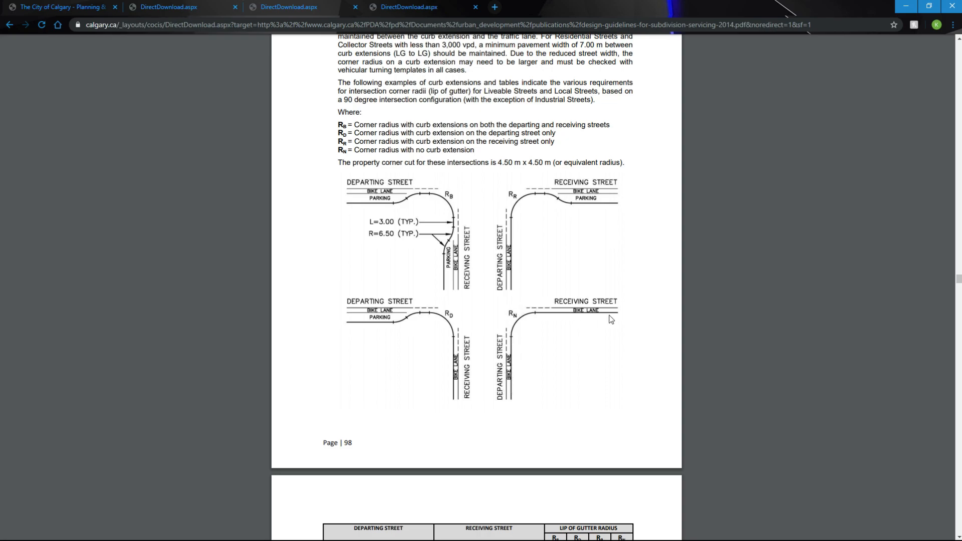
pyautogui.scroll(-3)
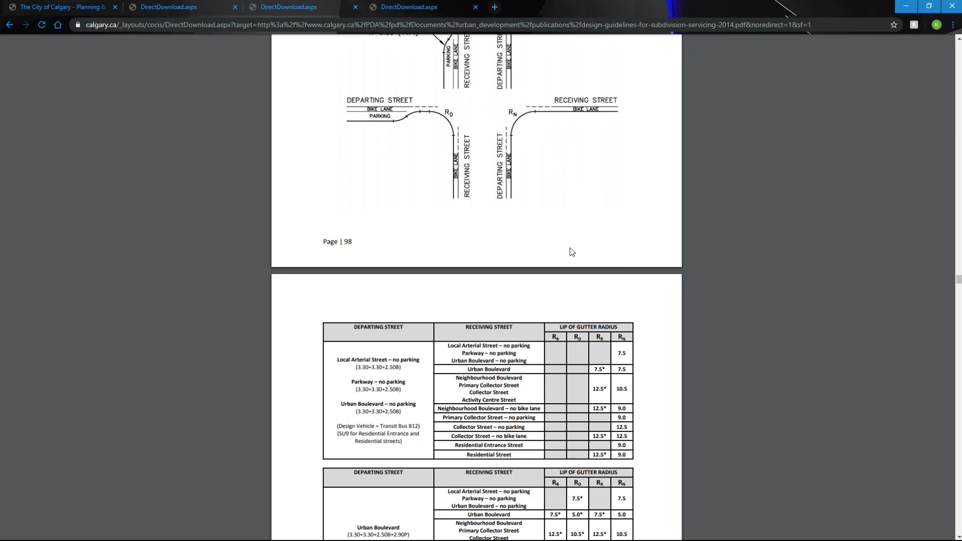
pyautogui.scroll(-3)
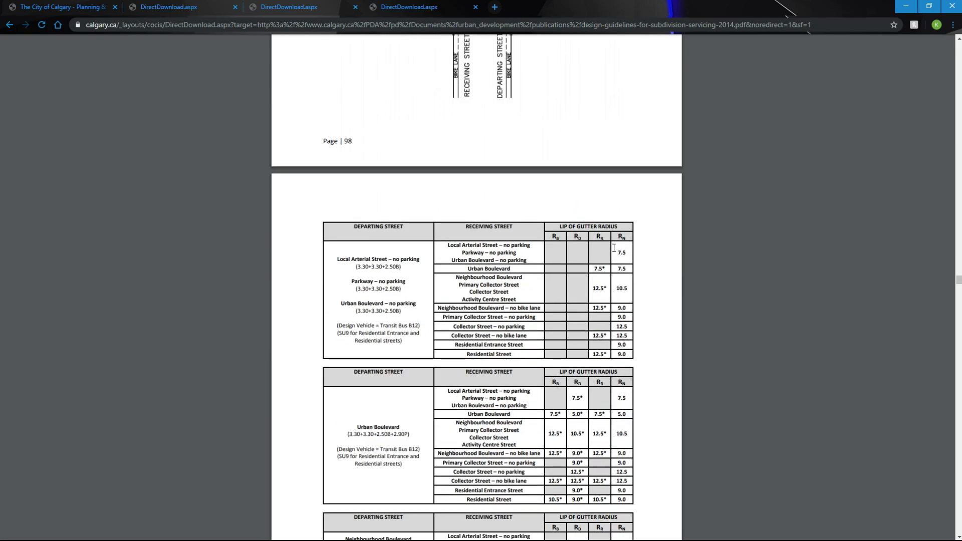
pyautogui.moveTo(338, 257)
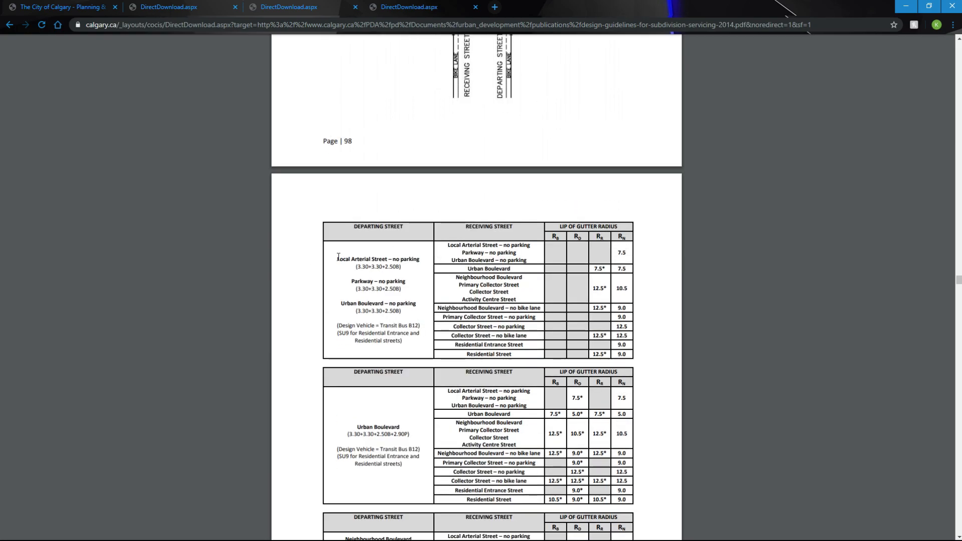
pyautogui.moveTo(457, 277); pyautogui.dragTo(501, 285)
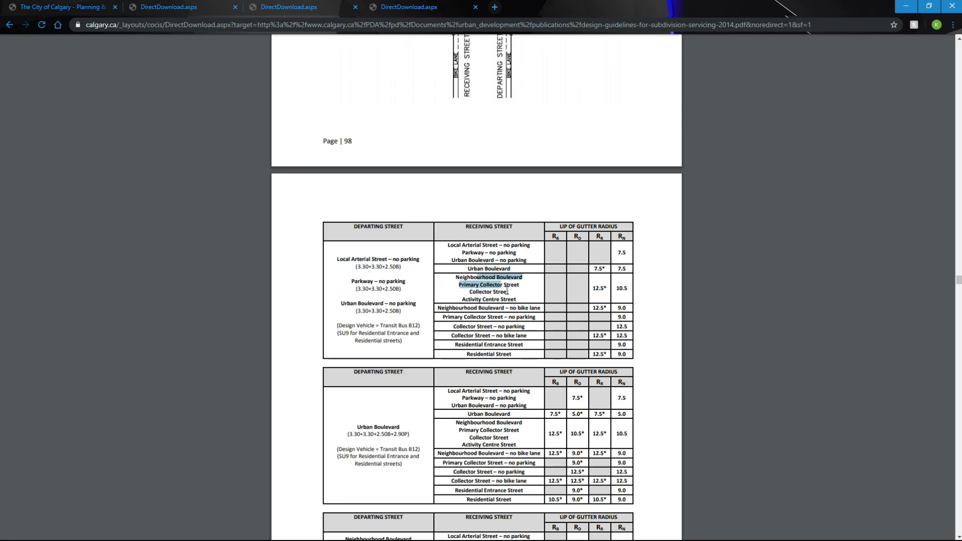
# - Continue through the lip-of-gutter radius tables to page 101 and zoom in on the values
pyautogui.scroll(-3)
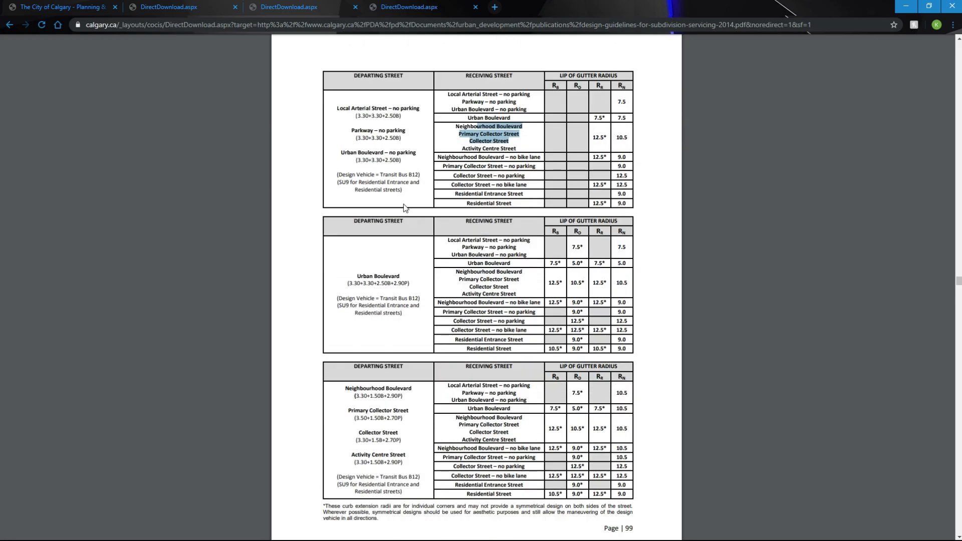
pyautogui.scroll(-3)
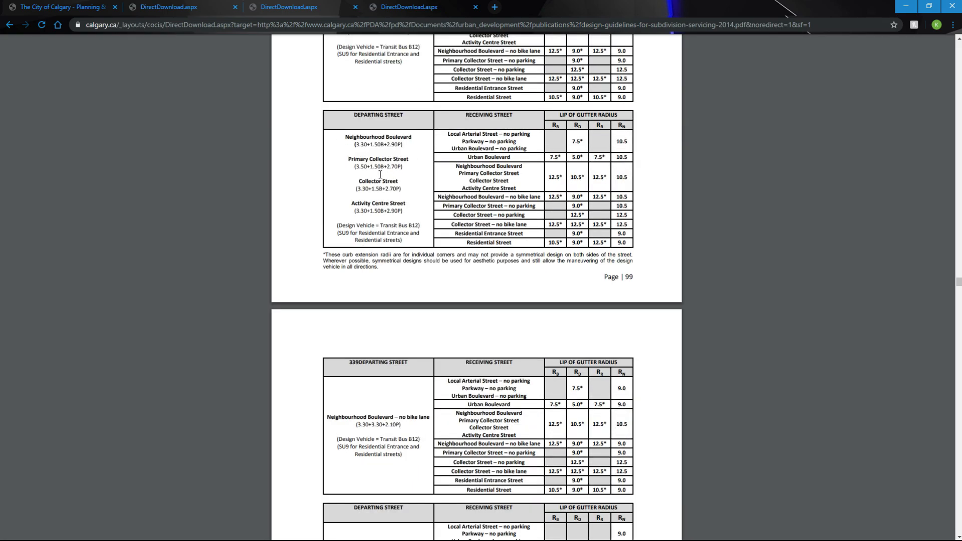
pyautogui.scroll(-3)
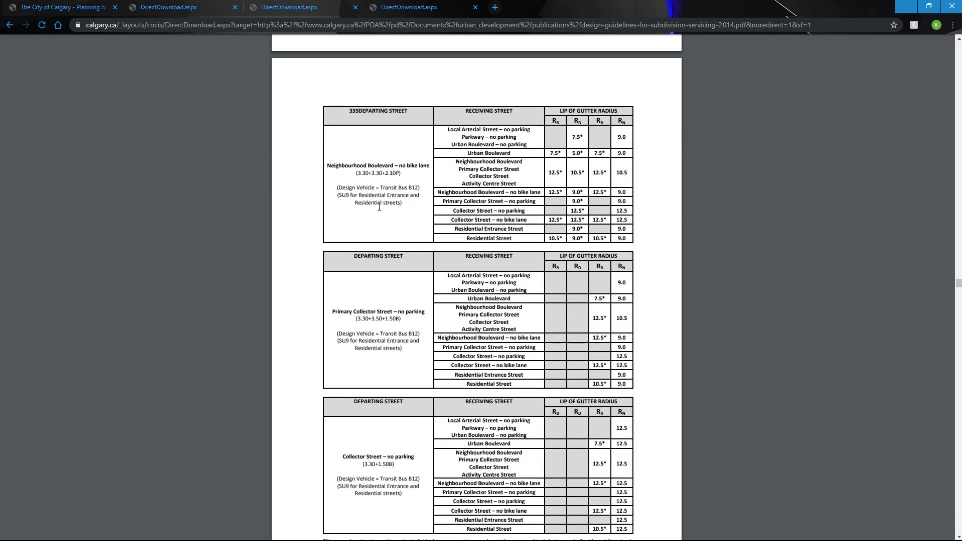
pyautogui.scroll(-3)
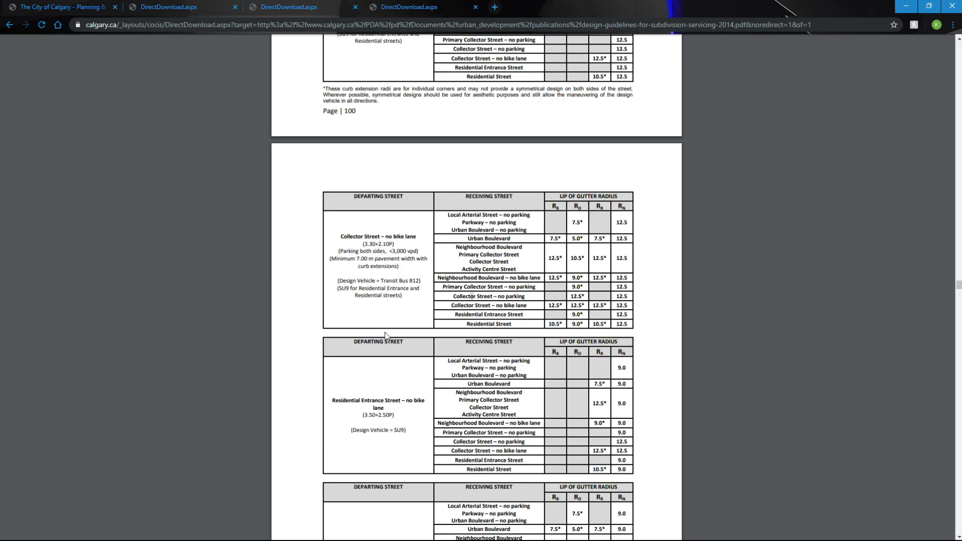
pyautogui.scroll(-3)
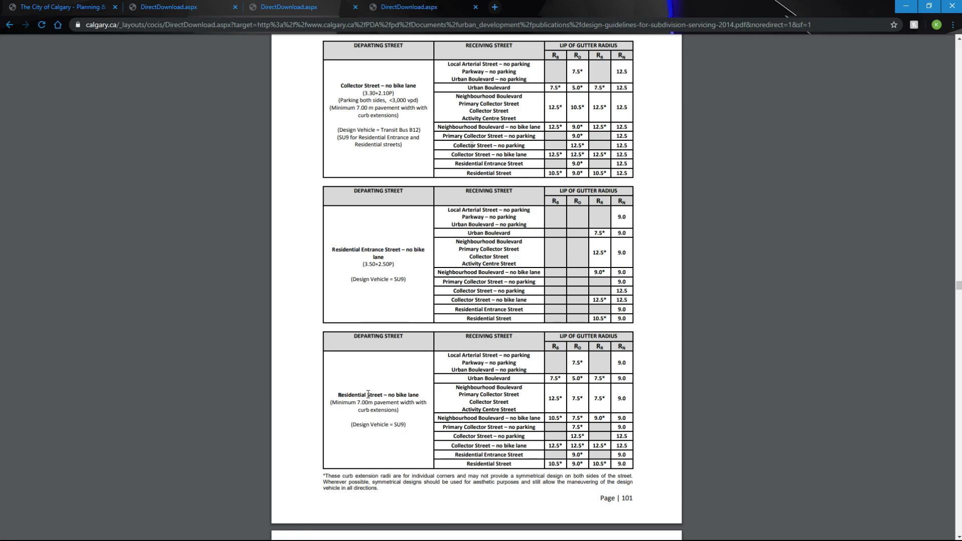
pyautogui.scroll(-3)
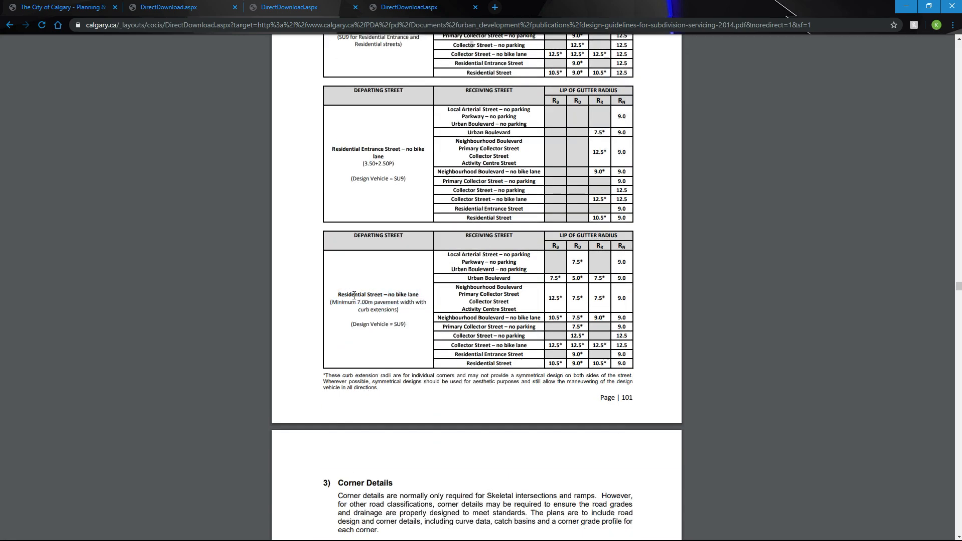
pyautogui.doubleClick(488, 363)
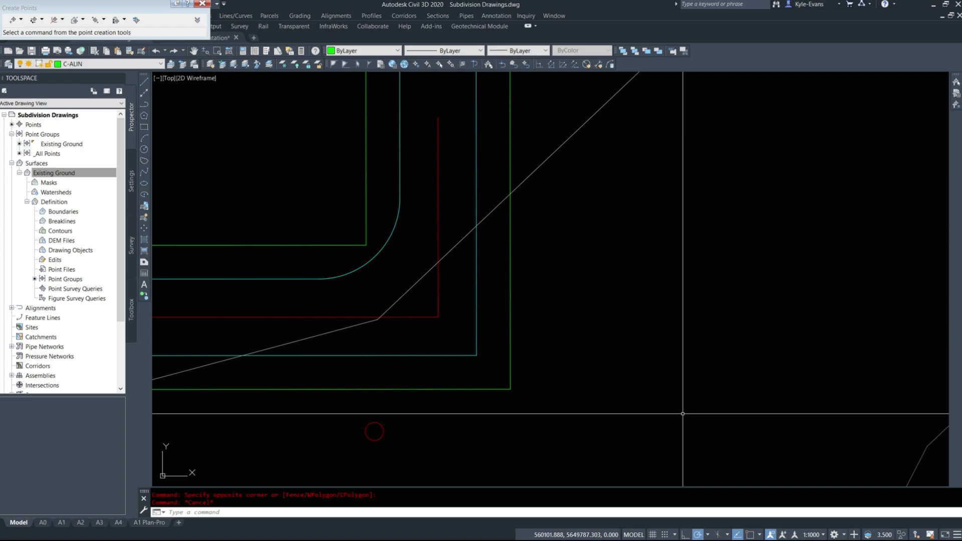
pyautogui.moveTo(683, 325)
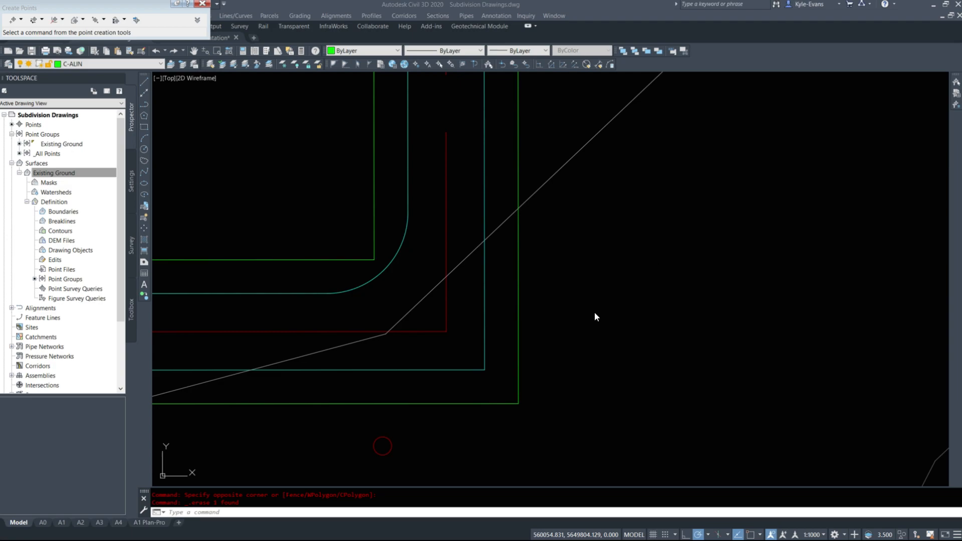
pyautogui.moveTo(497, 241)
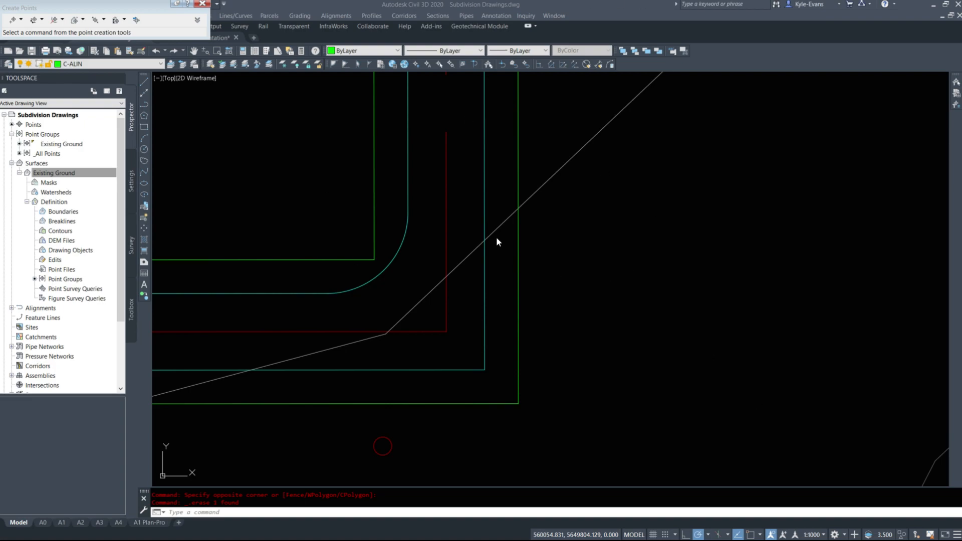
pyautogui.moveTo(378, 211)
pyautogui.write('C')
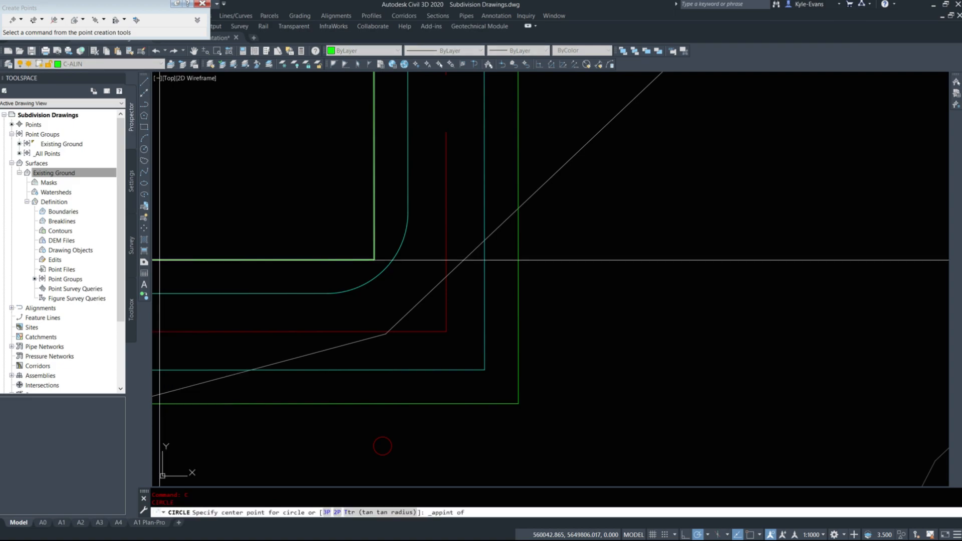
pyautogui.moveTo(270, 294)
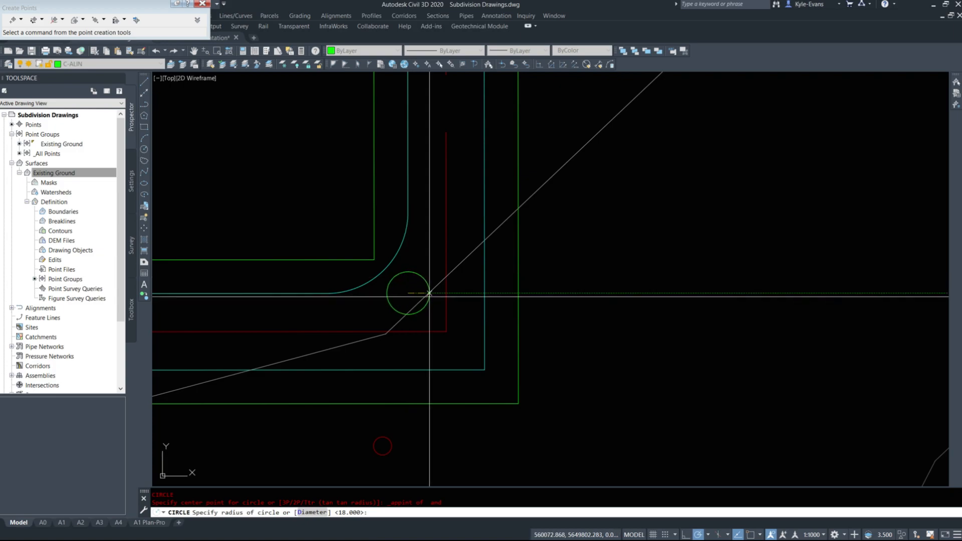
# - Place 18 m radius circles at the road corner, tangent to the two property lines
pyautogui.write('18')
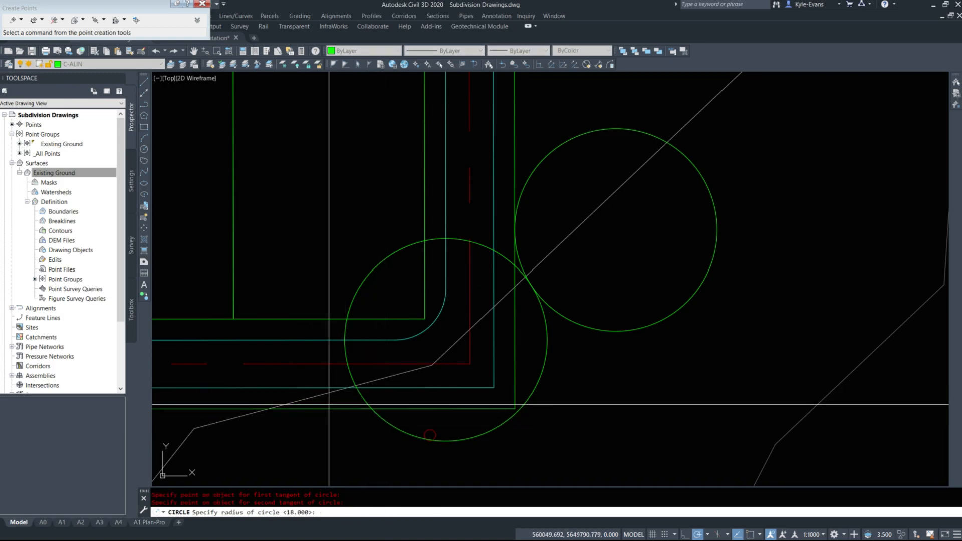
pyautogui.write('10')
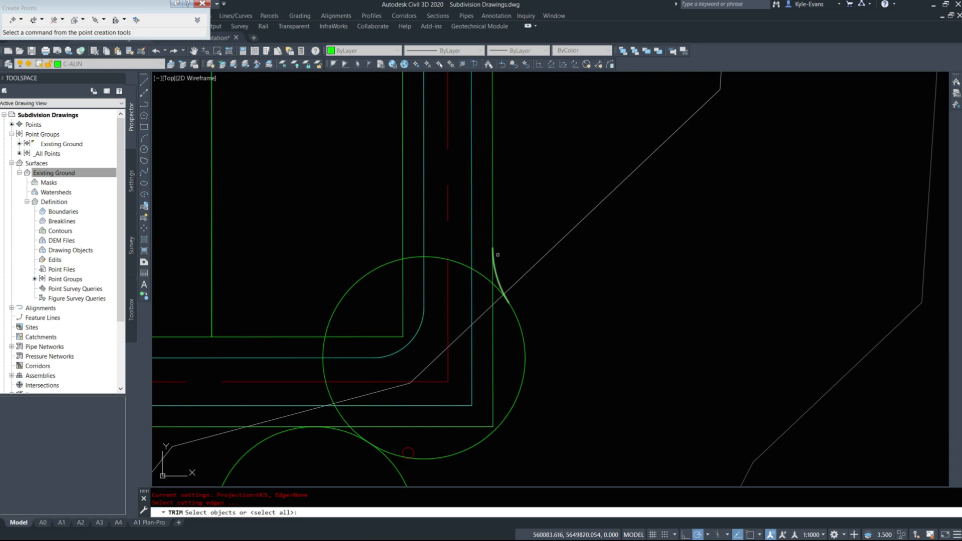
# - Trim the 18 m circle against the property lines into a knuckle arc at the corner
pyautogui.click(498, 277)
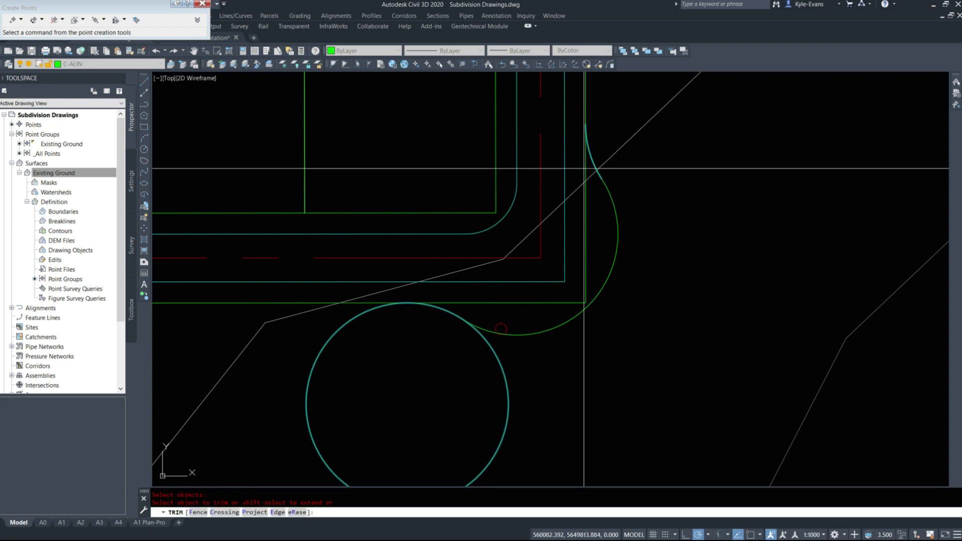
pyautogui.click(579, 200)
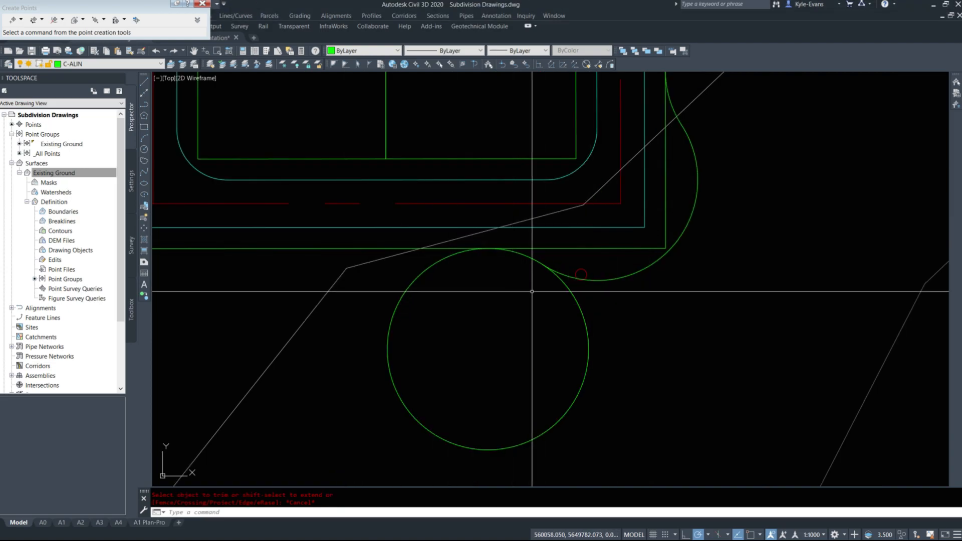
pyautogui.moveTo(533, 294)
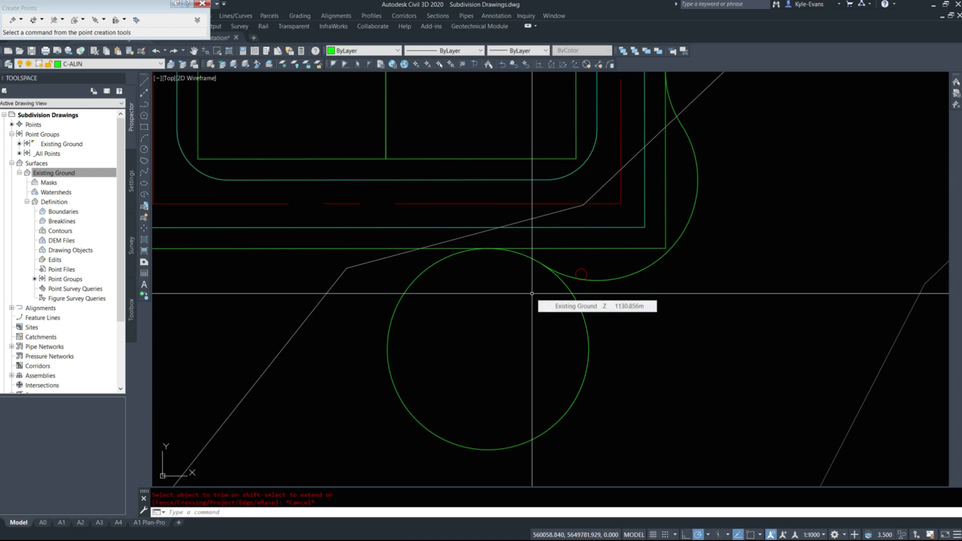
pyautogui.moveTo(473, 339)
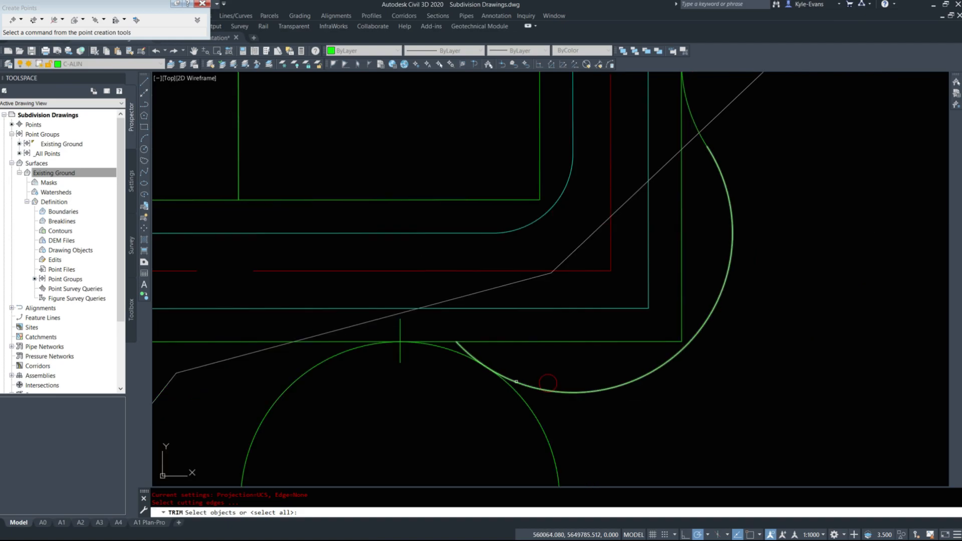
# - Trim away the small overlapping arc pieces so the knuckle reads as one curve
pyautogui.click(517, 380)
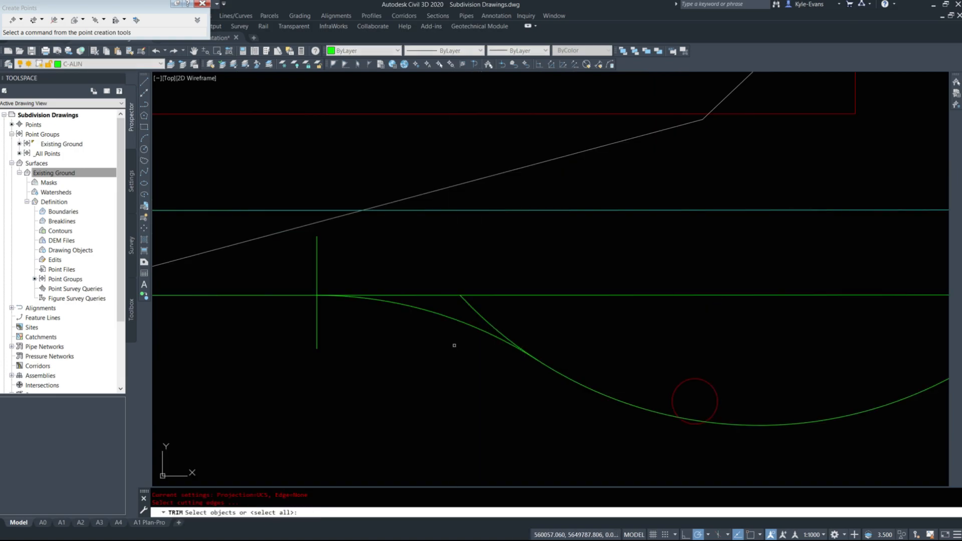
pyautogui.click(317, 291)
pyautogui.write('off')
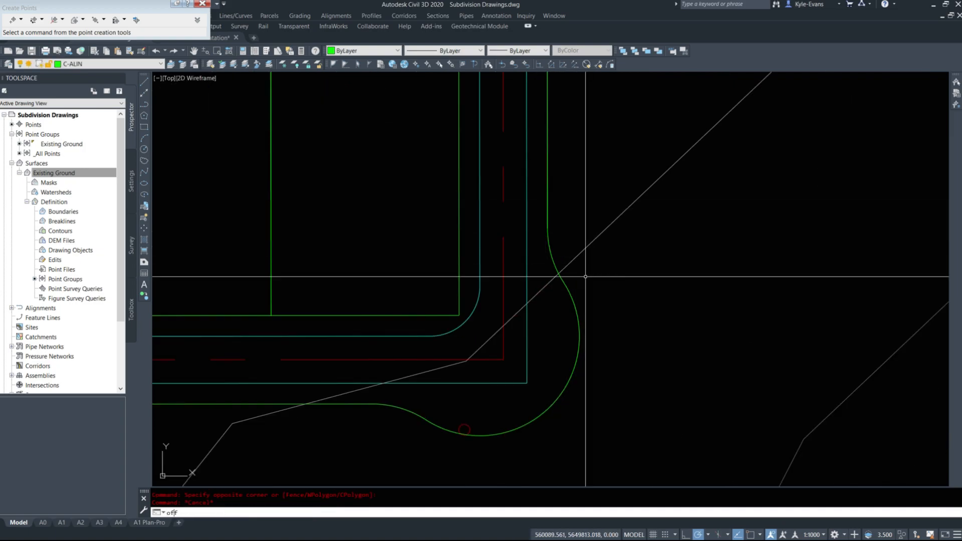
# - Join the knuckle arcs into one curve and offset a parallel road edge around it
pyautogui.write('3')
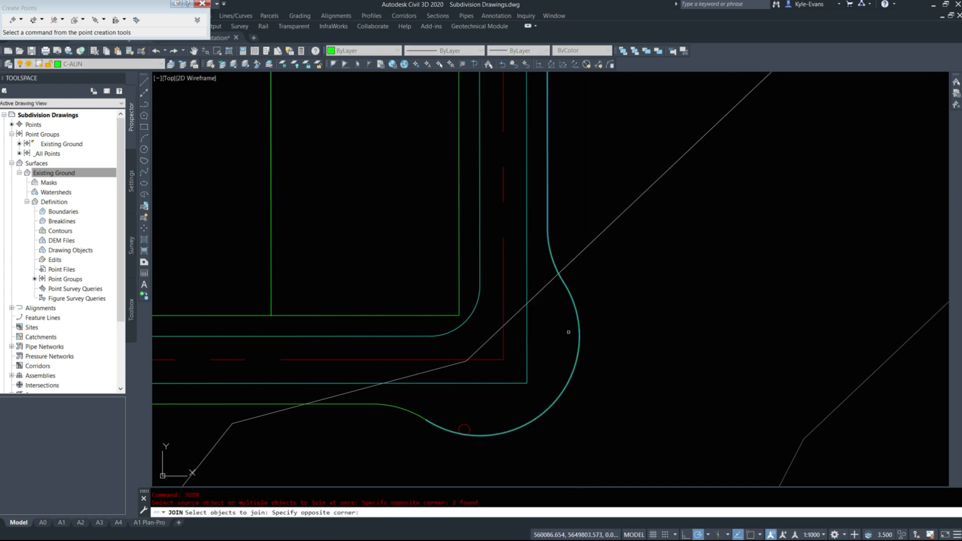
pyautogui.click(389, 412)
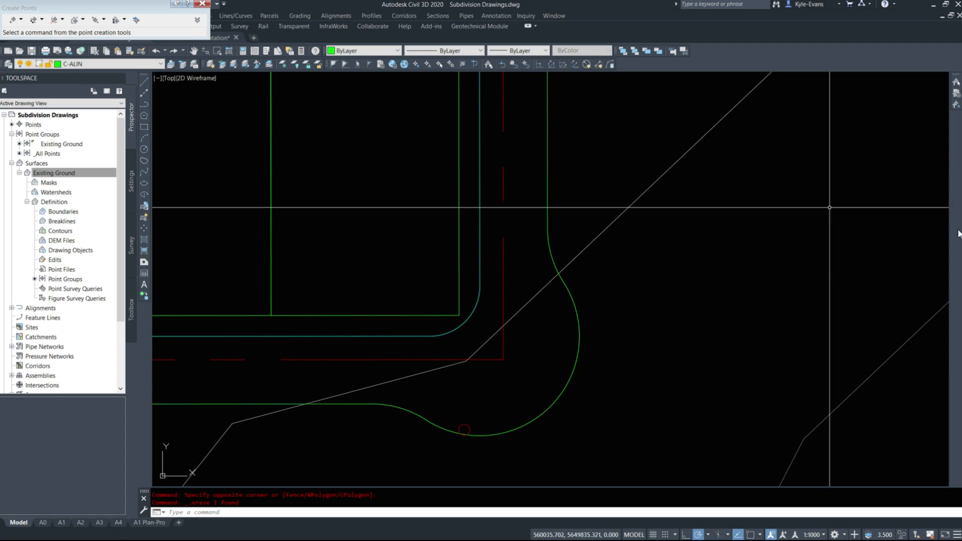
pyautogui.write('offset')
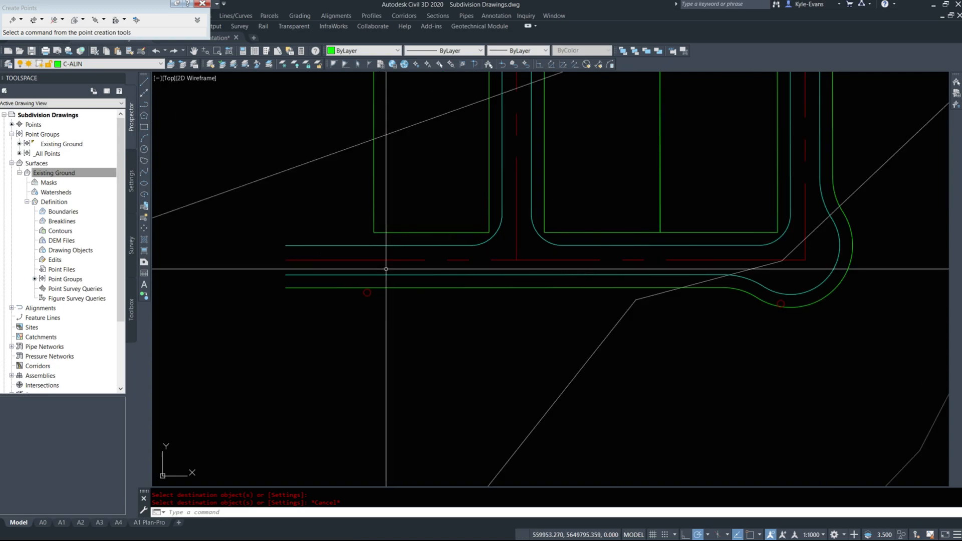
pyautogui.moveTo(386, 270)
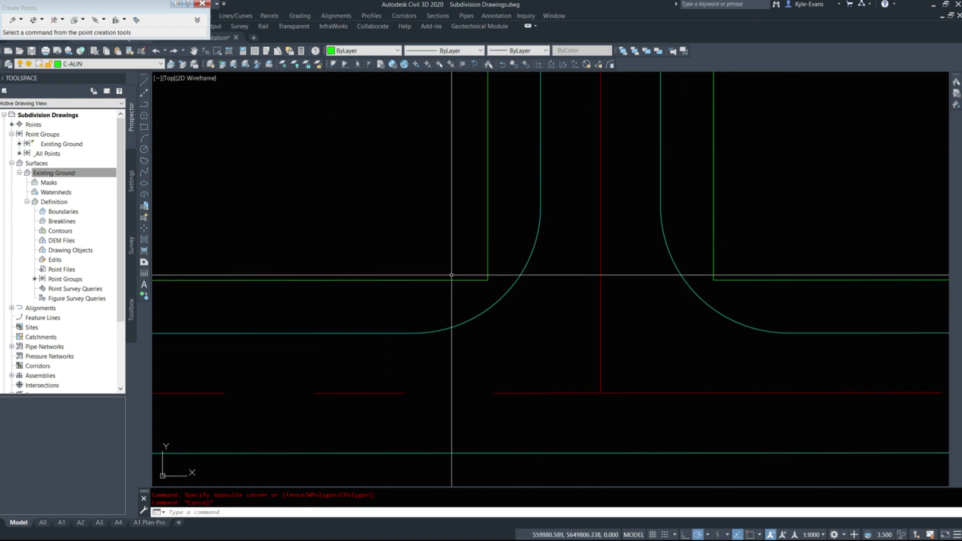
# - Start CHAMFER at the next intersection to bevel its property corners
pyautogui.write('chamf')
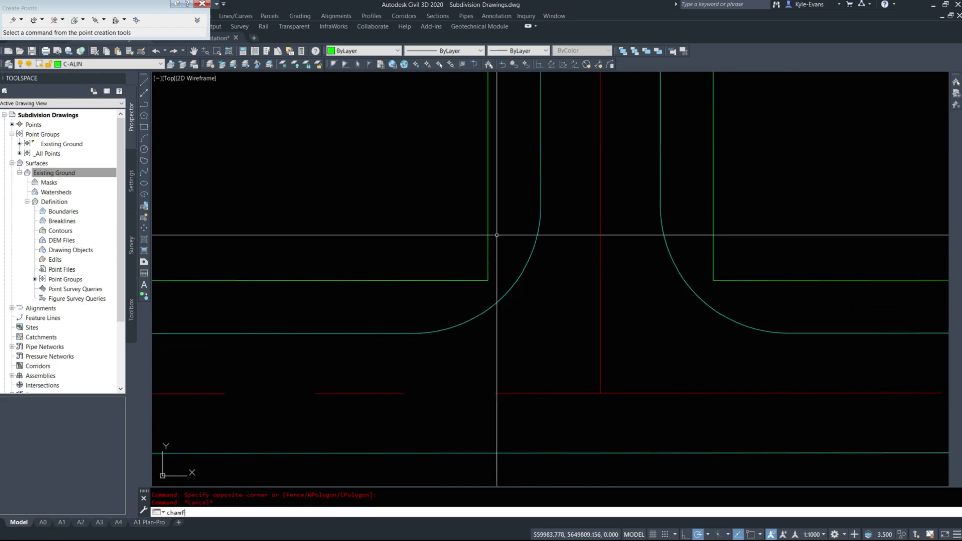